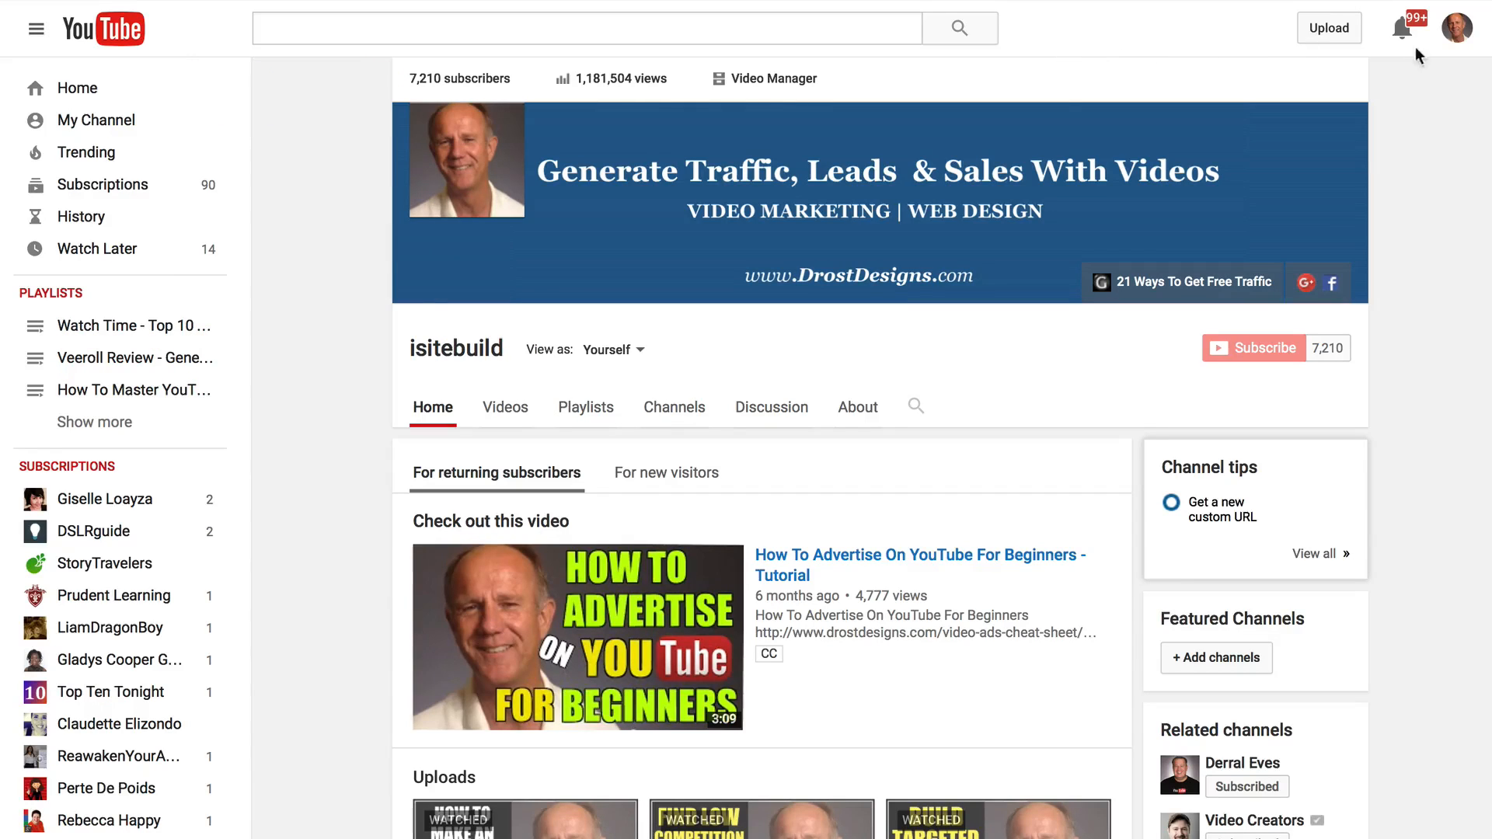
Go from the account menu to Creator Studio's Video Manager playlists list
click(1455, 28)
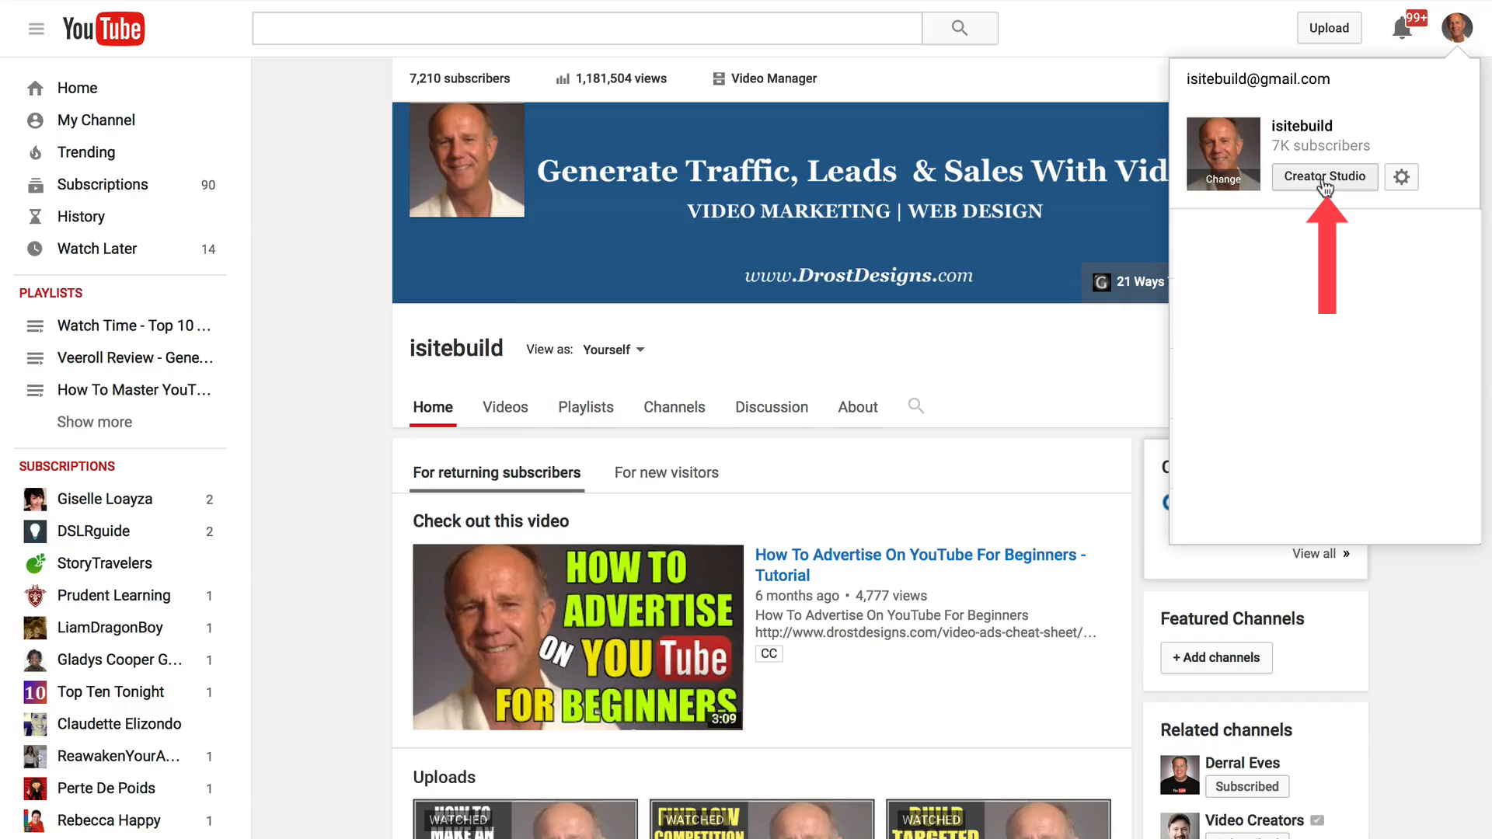
click(1324, 177)
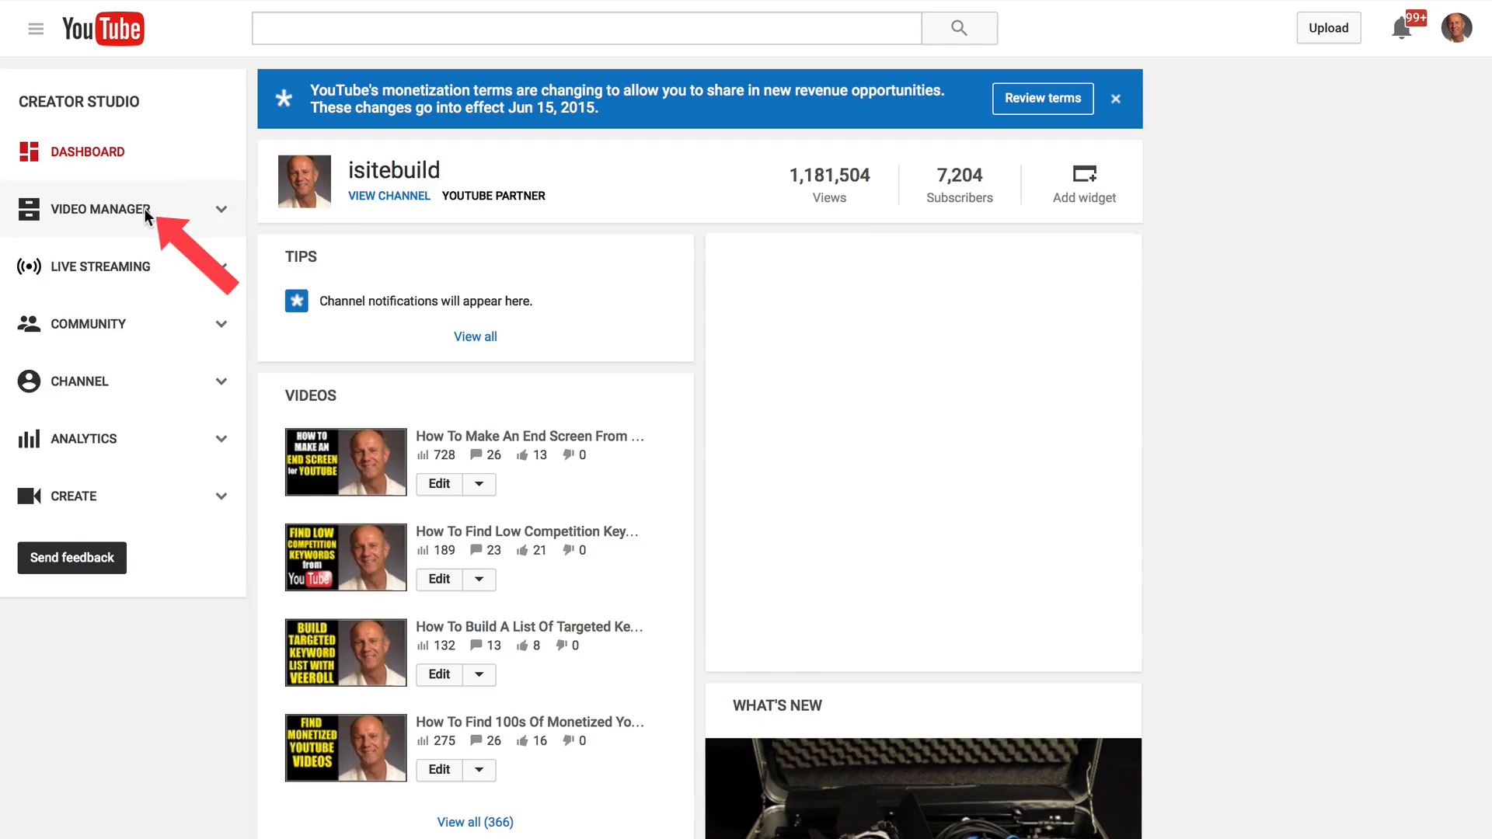
click(101, 209)
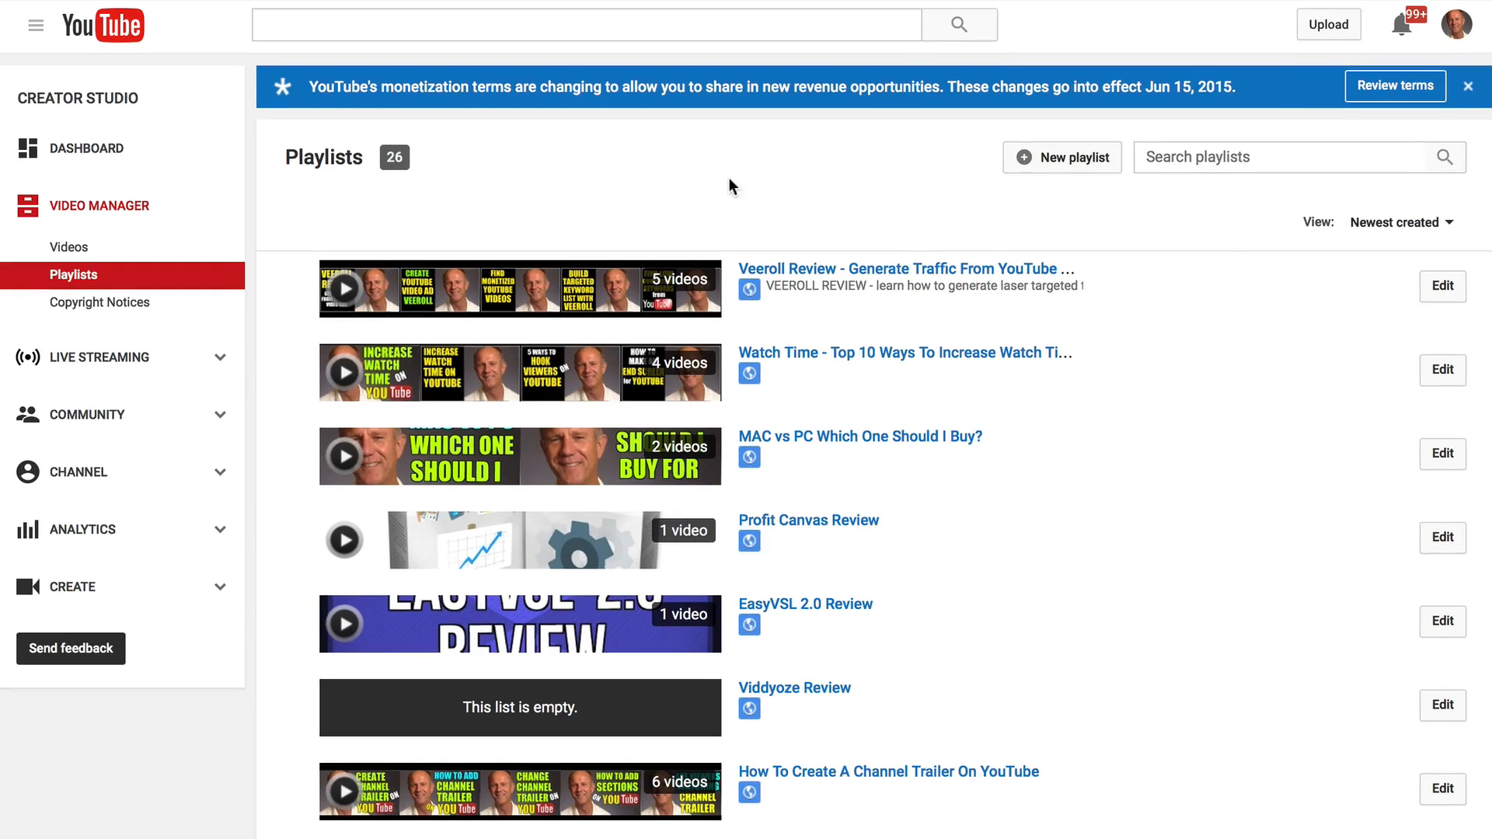
mouse_move(1142, 198)
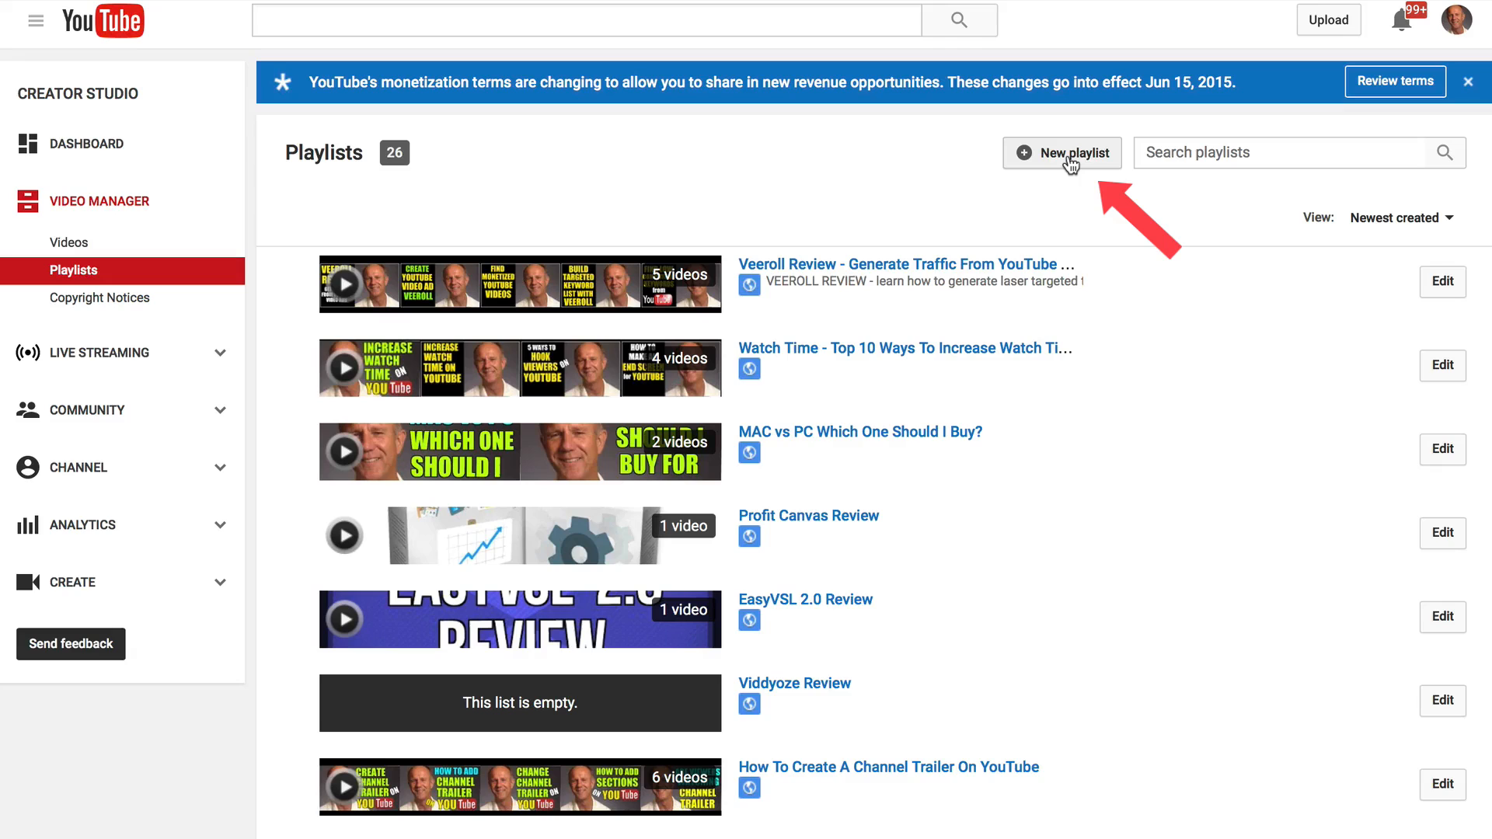
Create a new Private playlist named 'How To Make A Playlist On YouTube'
click(1062, 152)
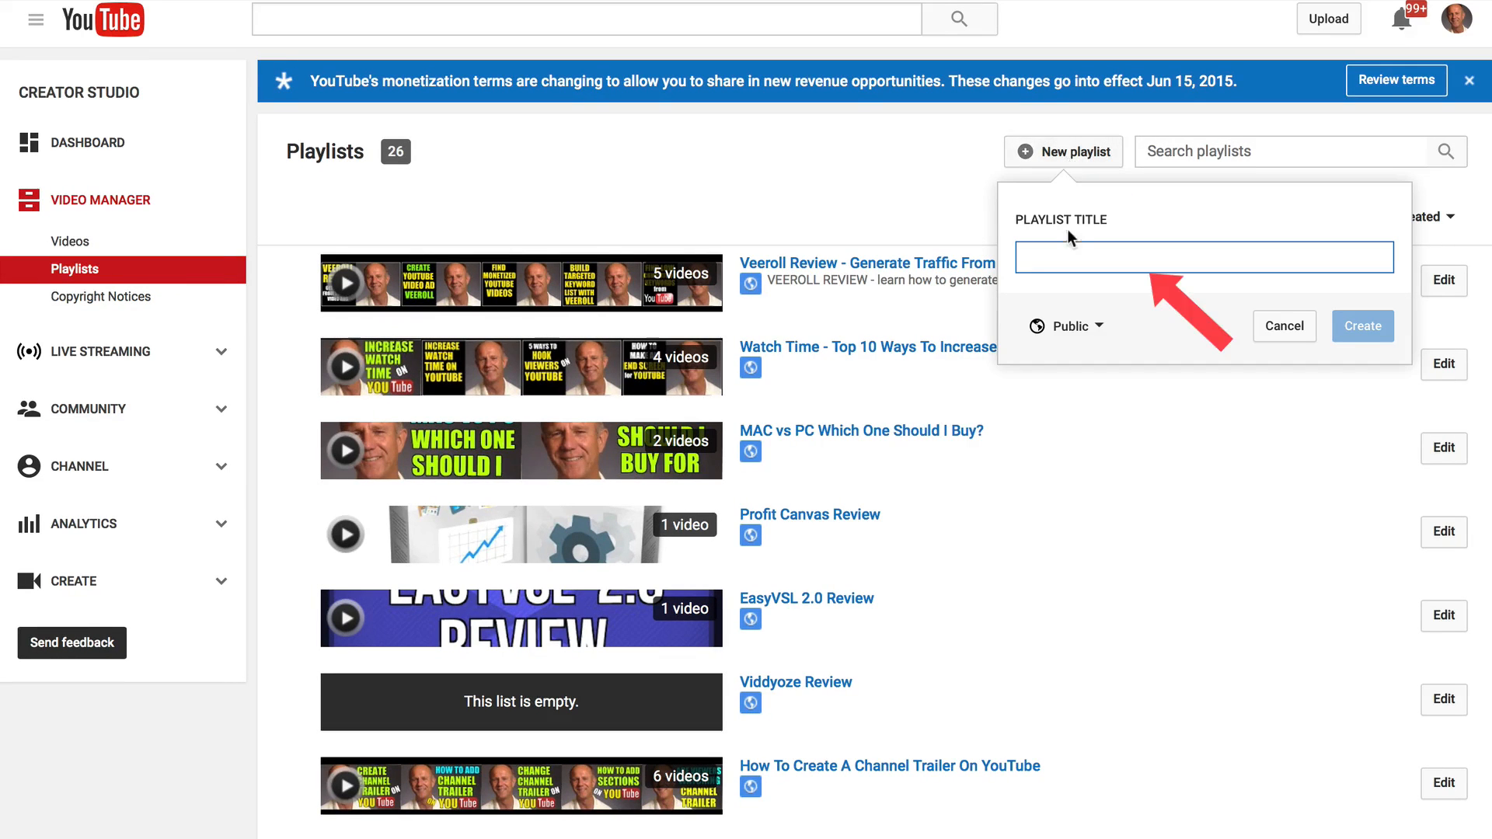
text(How To Make A Playlist On YouTube)
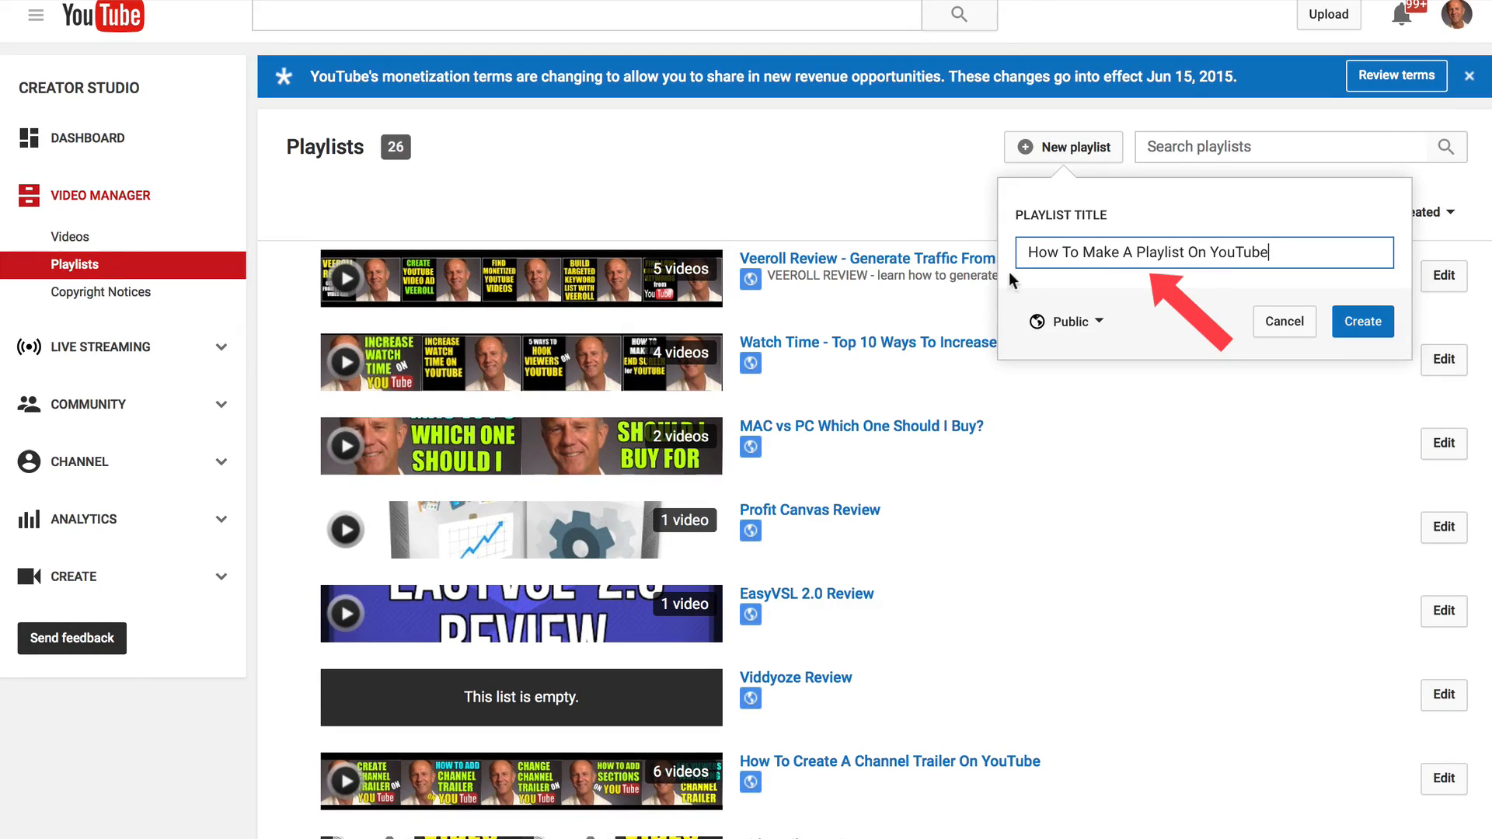
mouse_move(1076, 322)
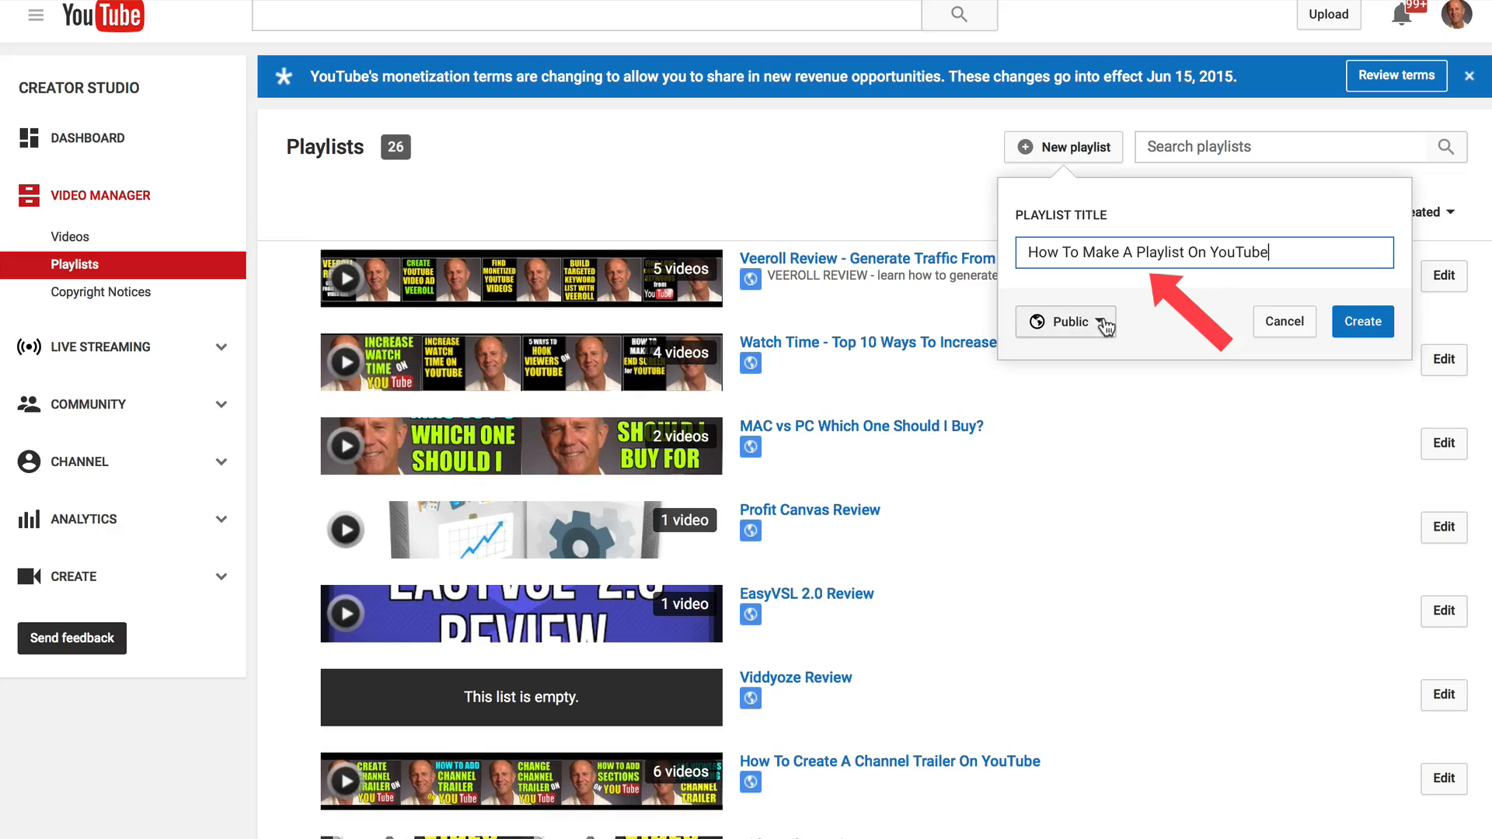
click(1066, 322)
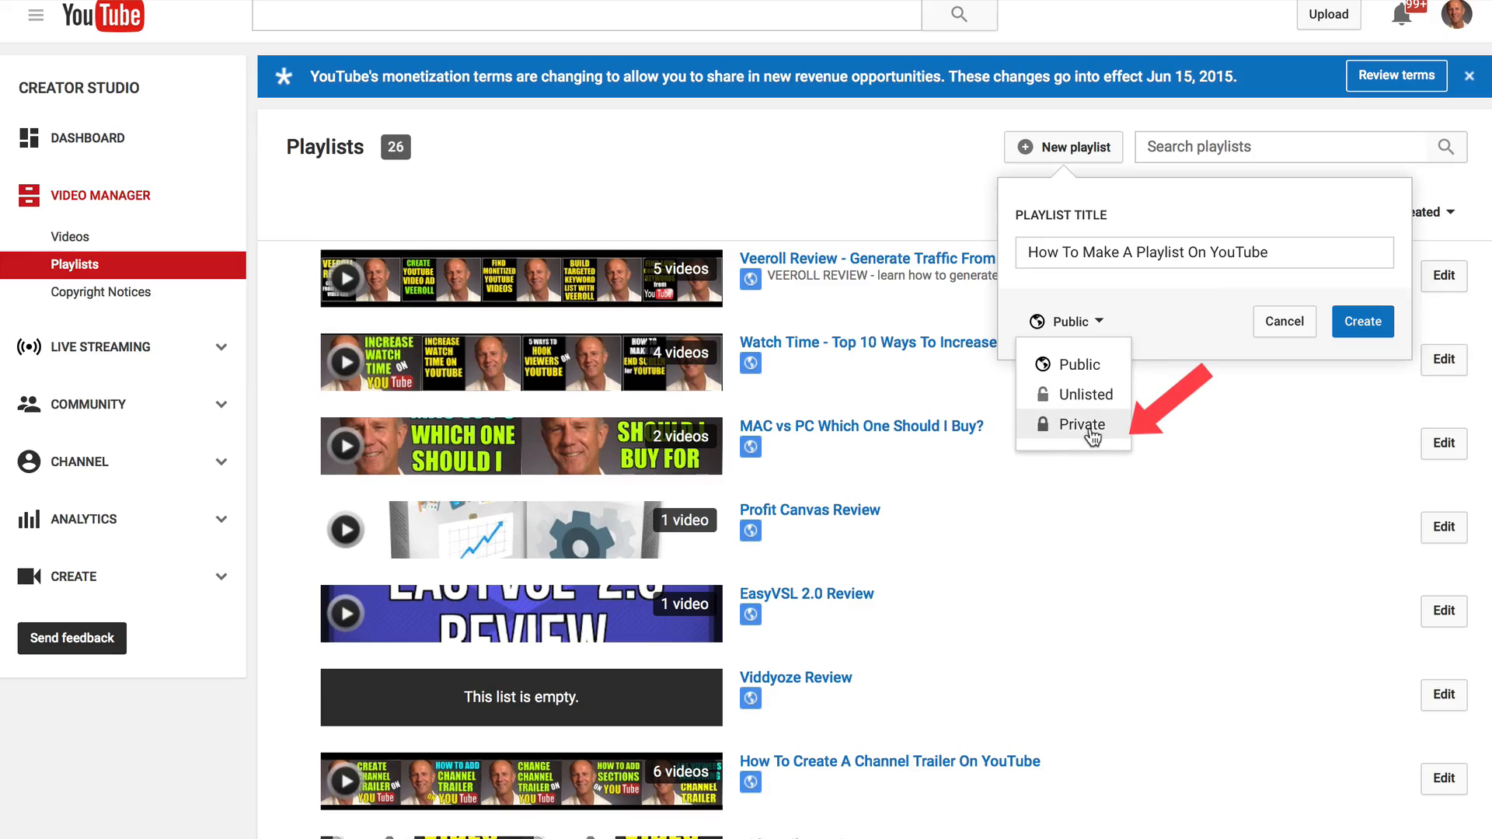
click(1082, 424)
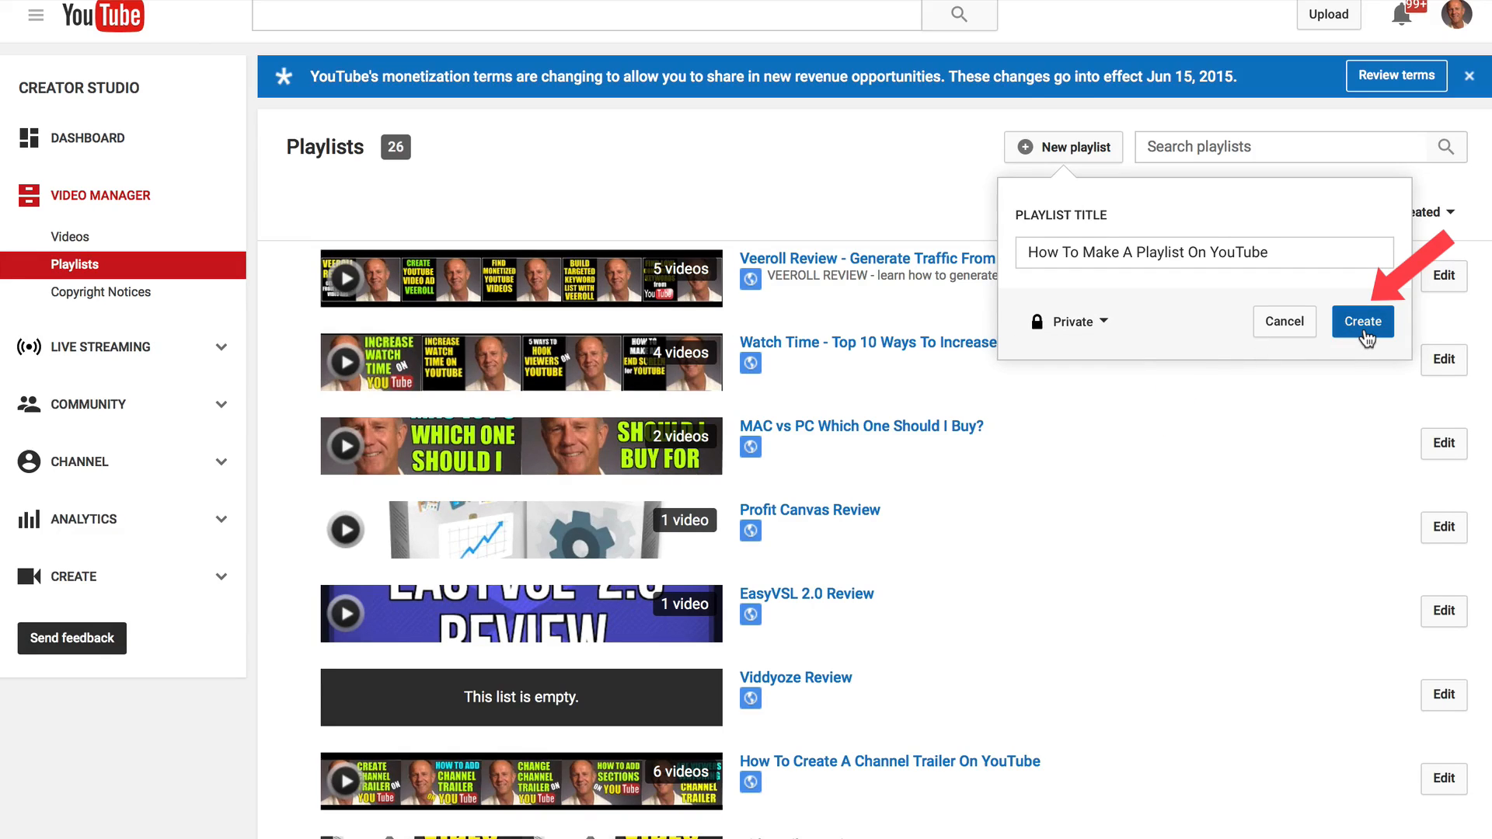
click(1362, 321)
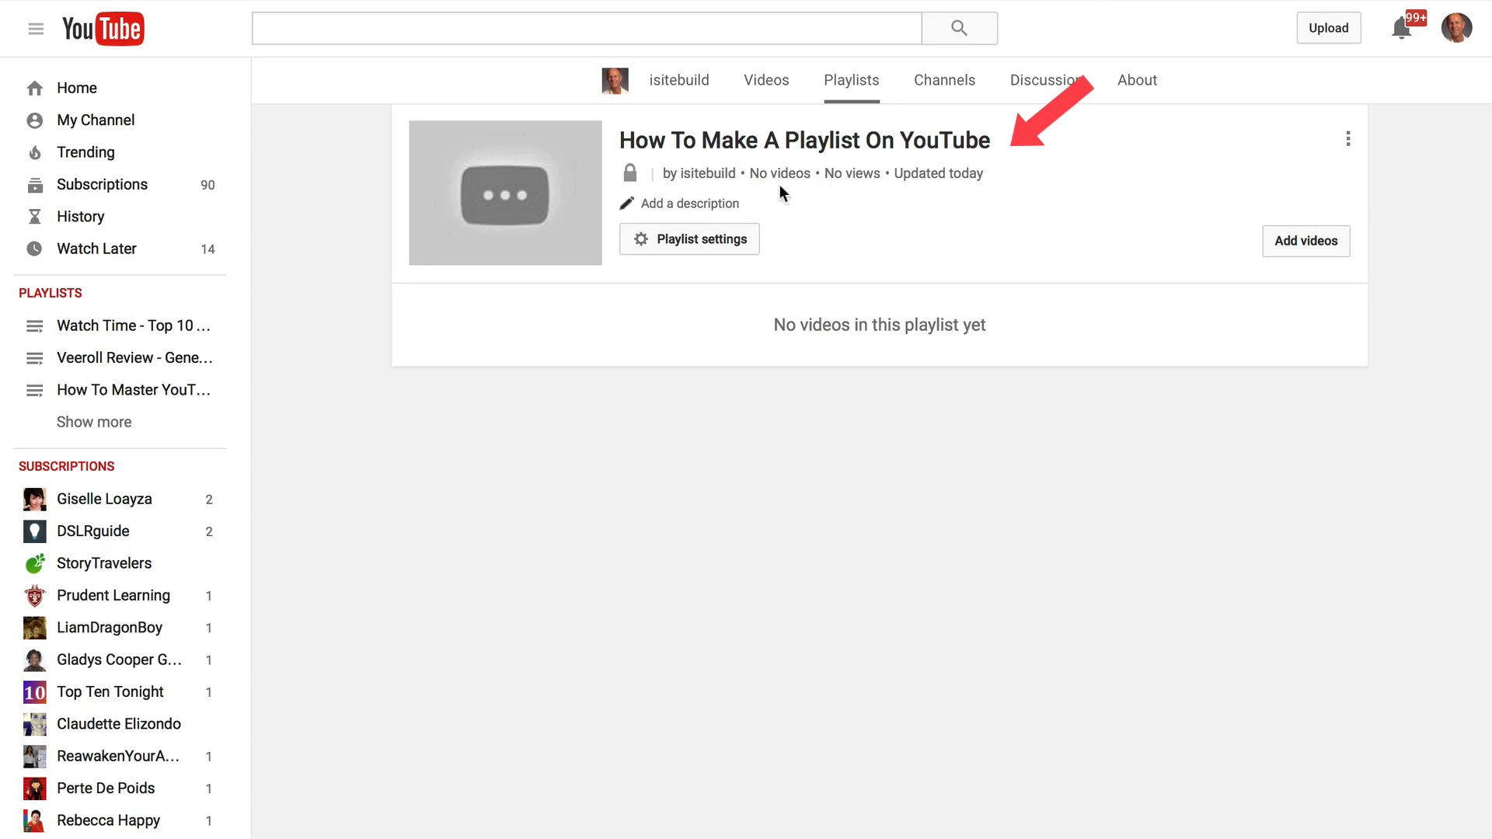
mouse_move(1095, 238)
text(How To Make A Playlist On YouTube)
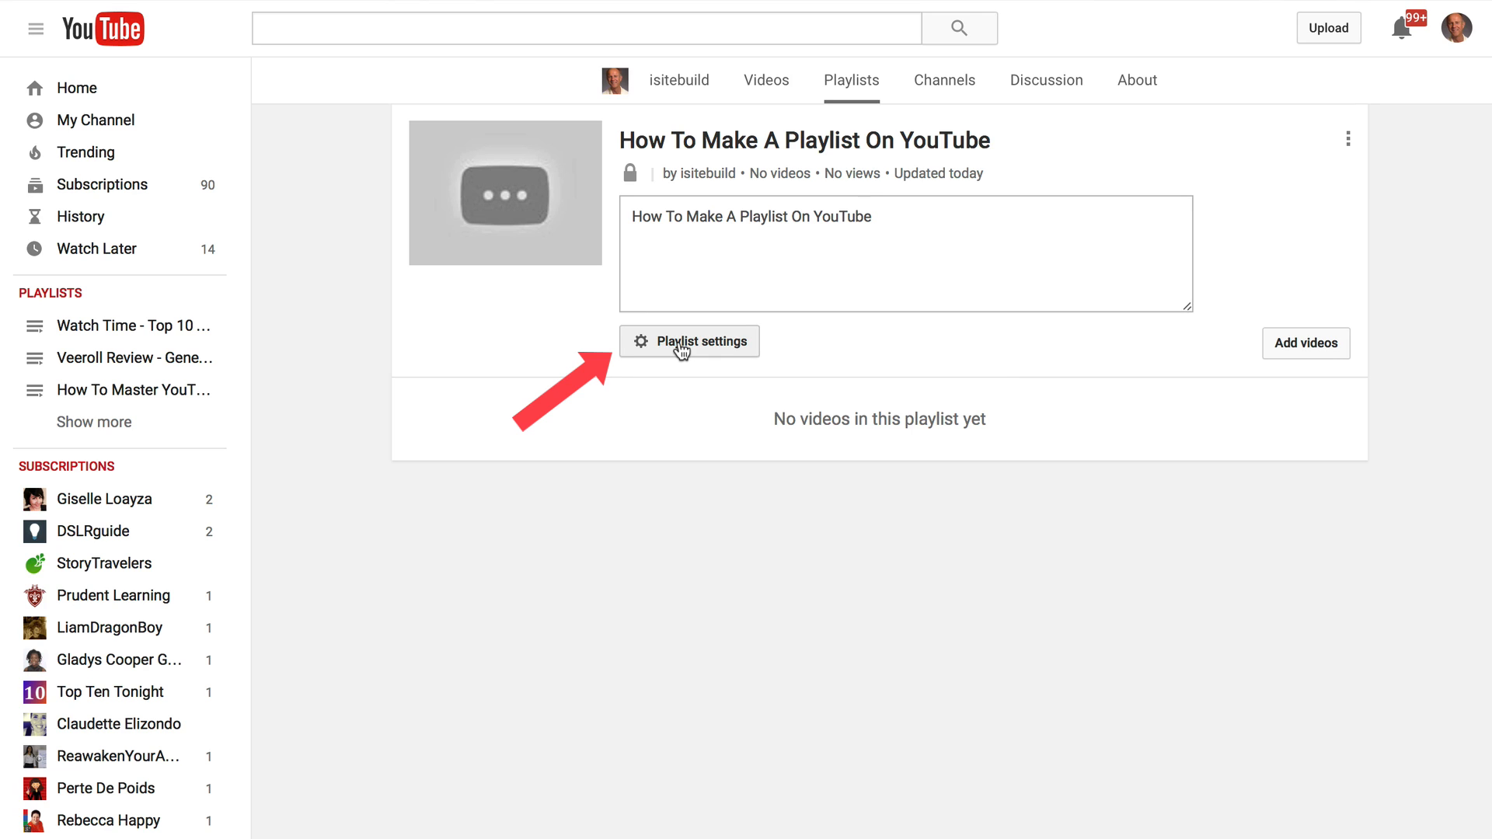
Open the playlist's settings
click(690, 340)
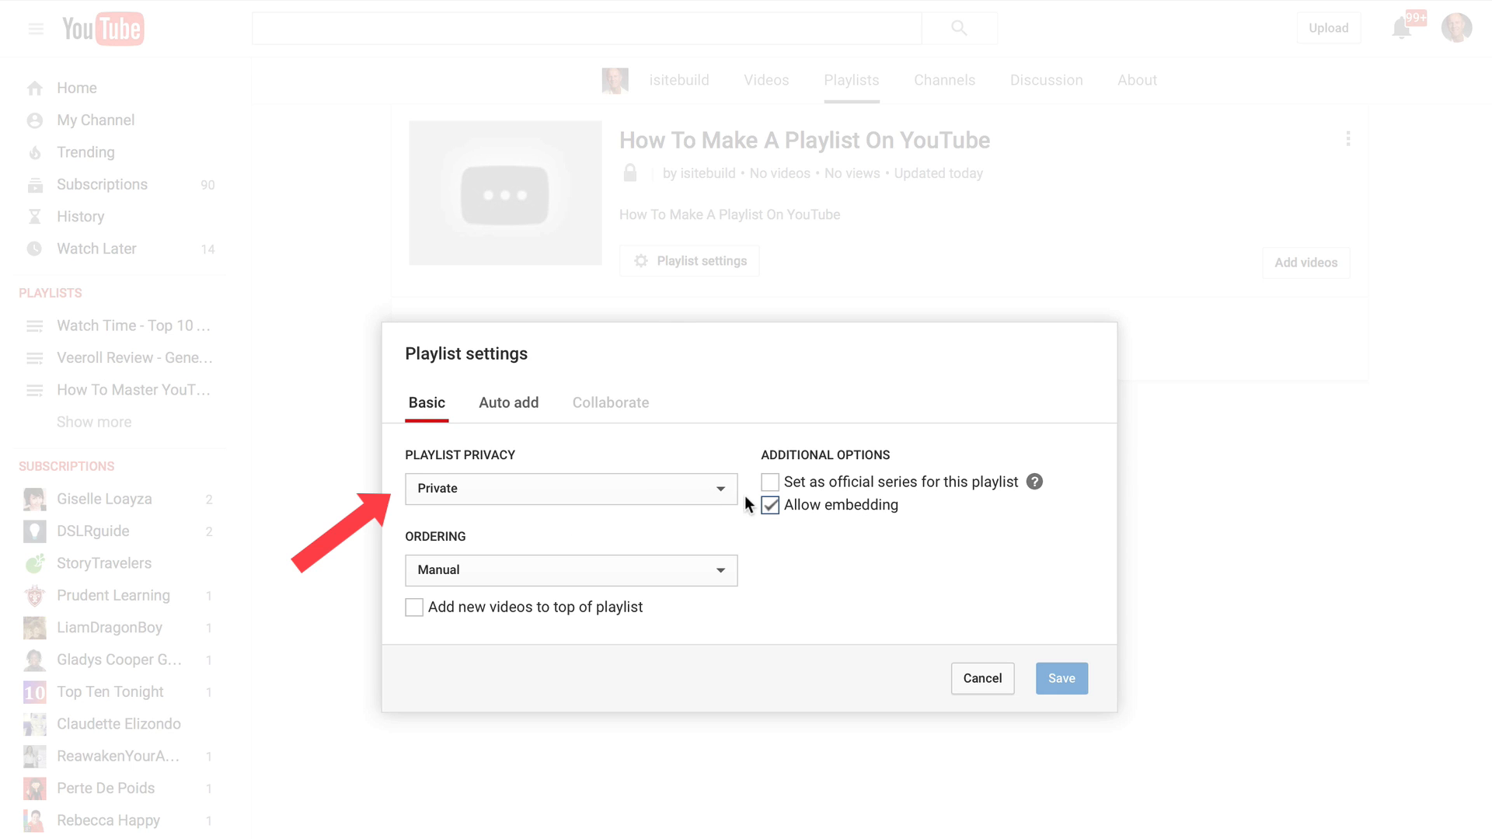
Keep Private and Manual ordering, enable adding new videos to top, and save
click(570, 488)
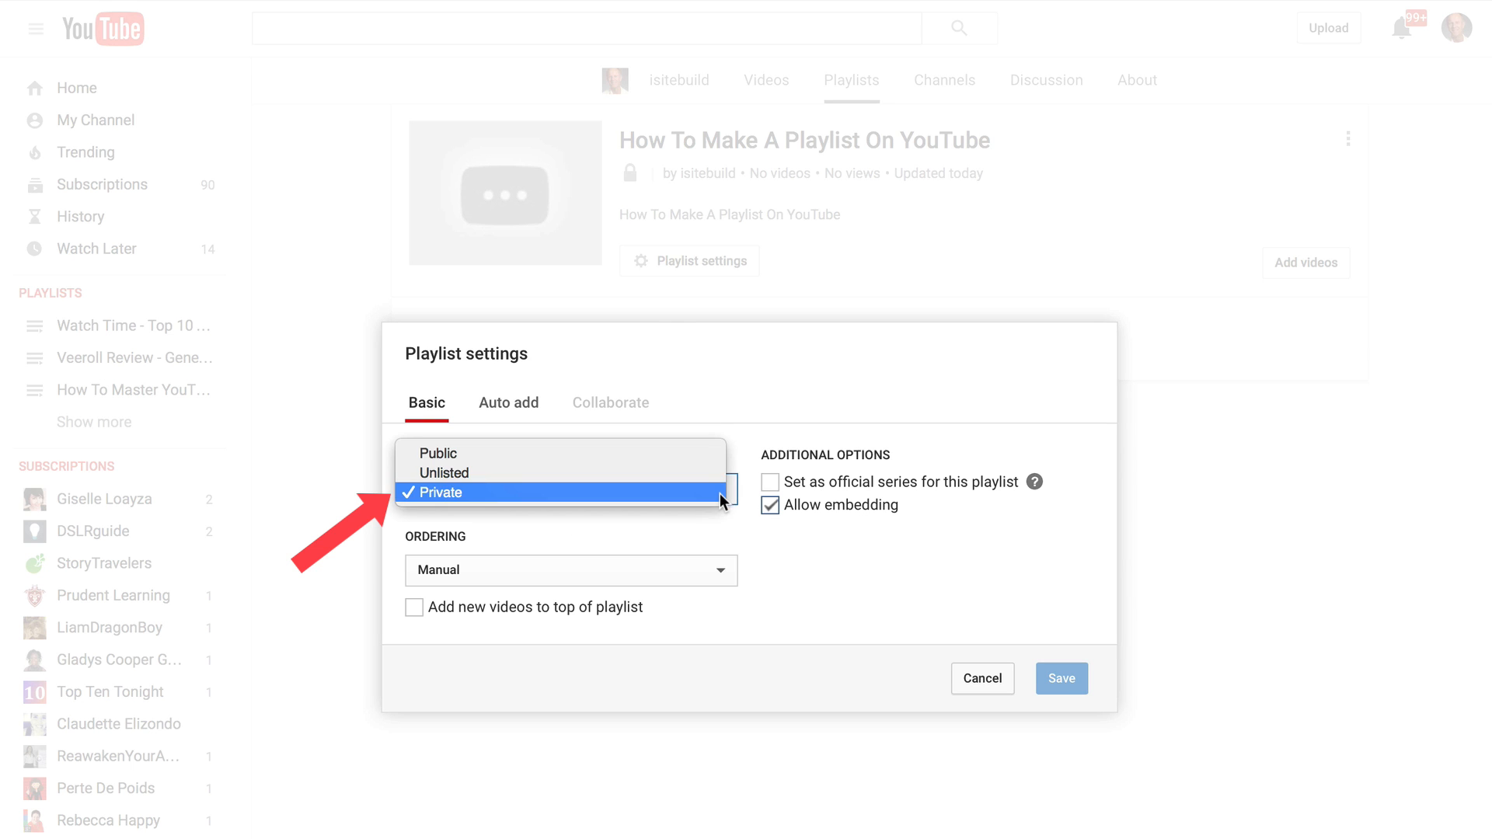
click(569, 570)
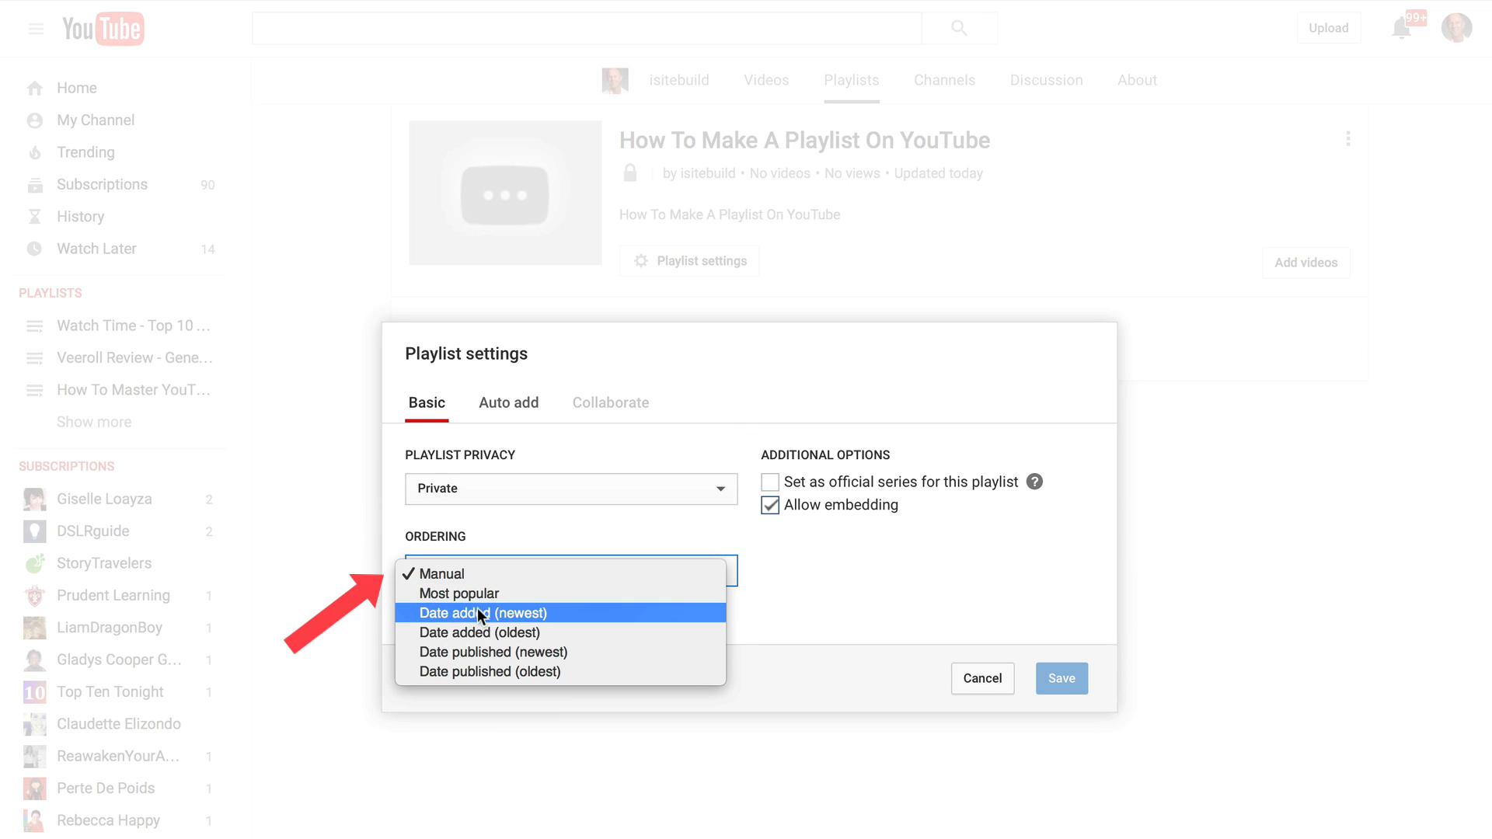
mouse_move(521, 671)
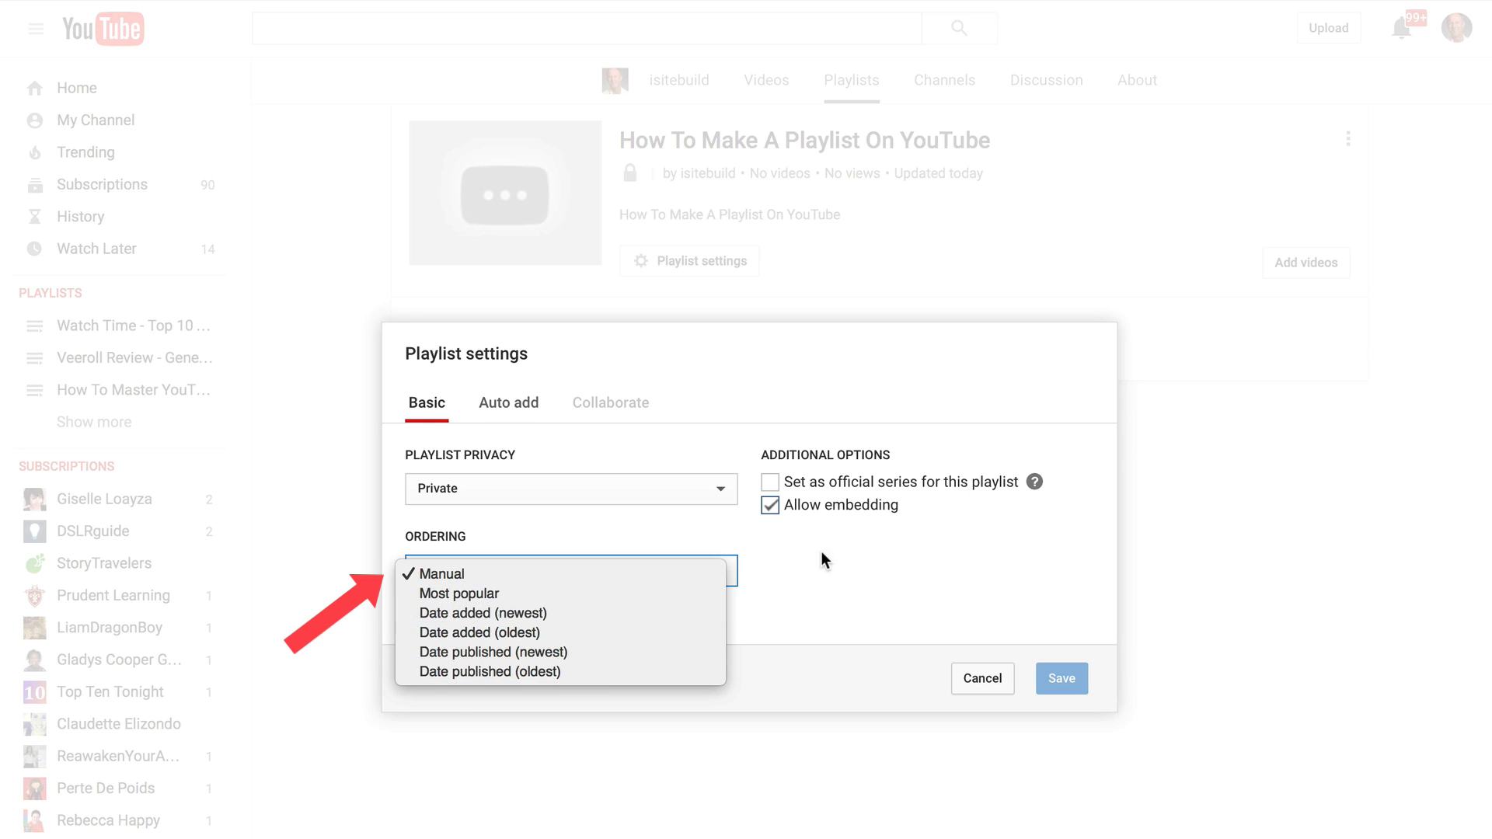
click(439, 573)
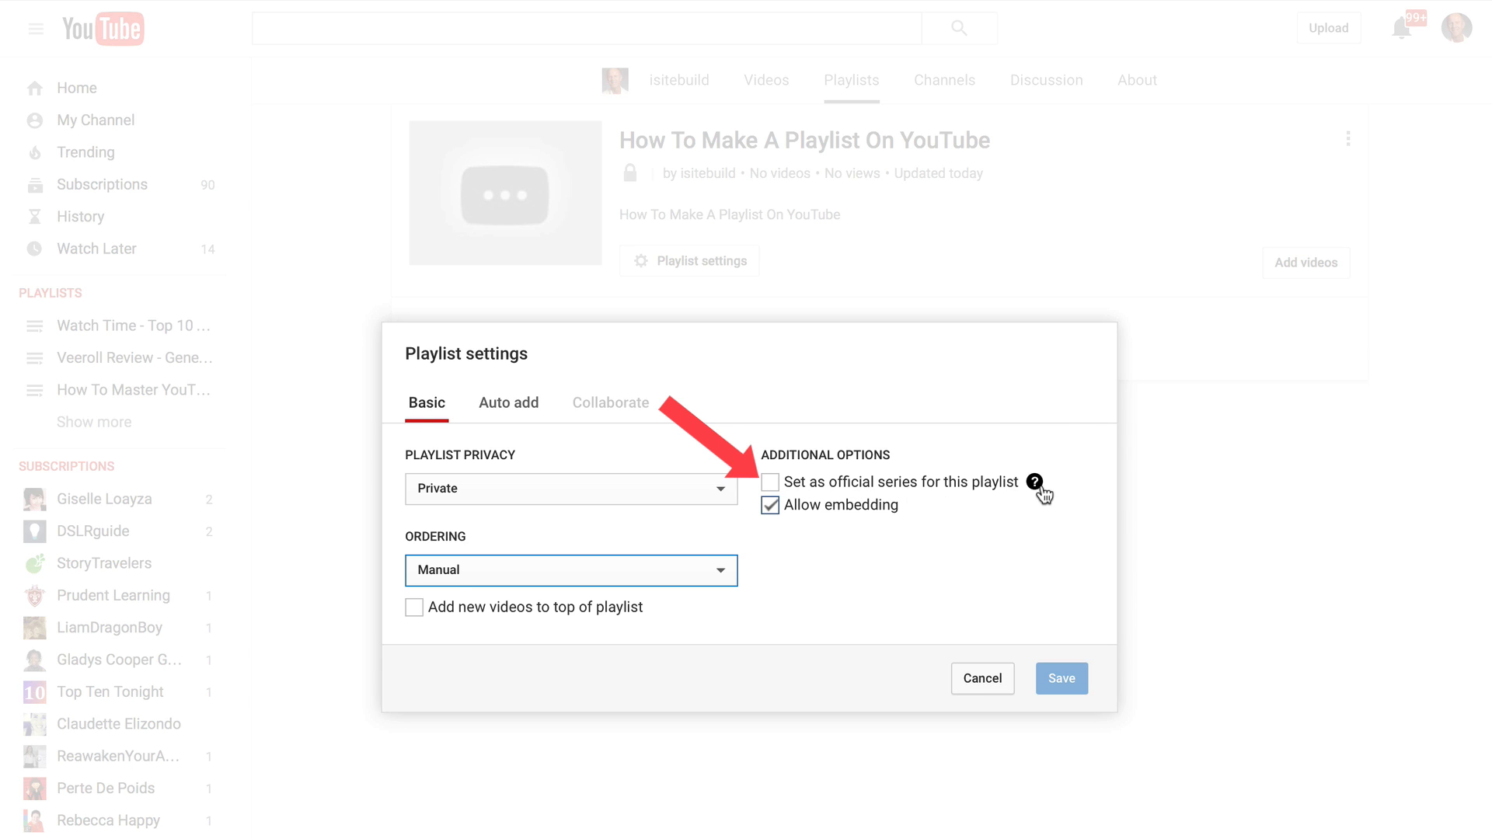
mouse_move(1035, 481)
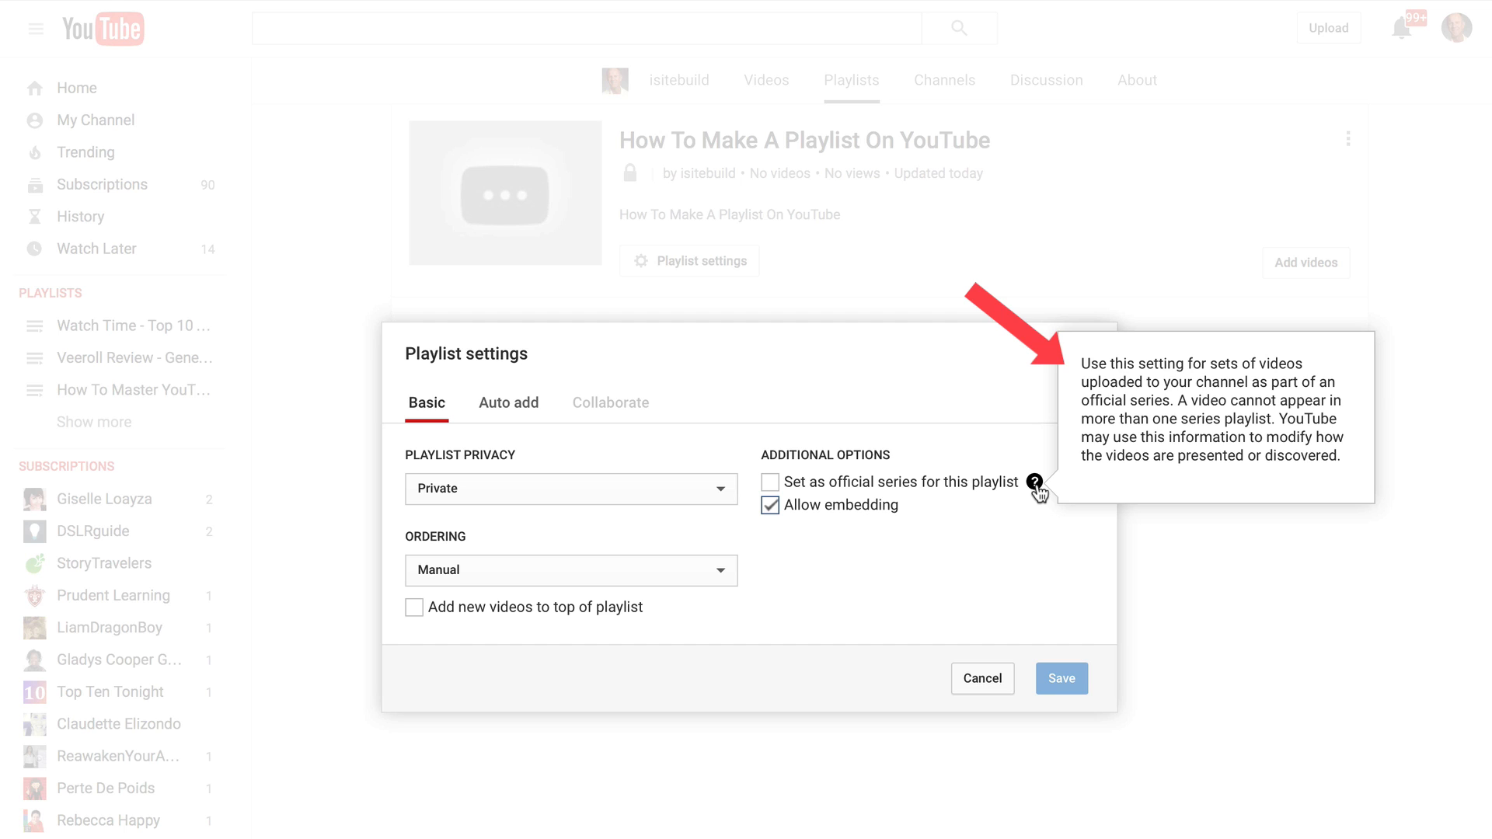
mouse_move(868, 488)
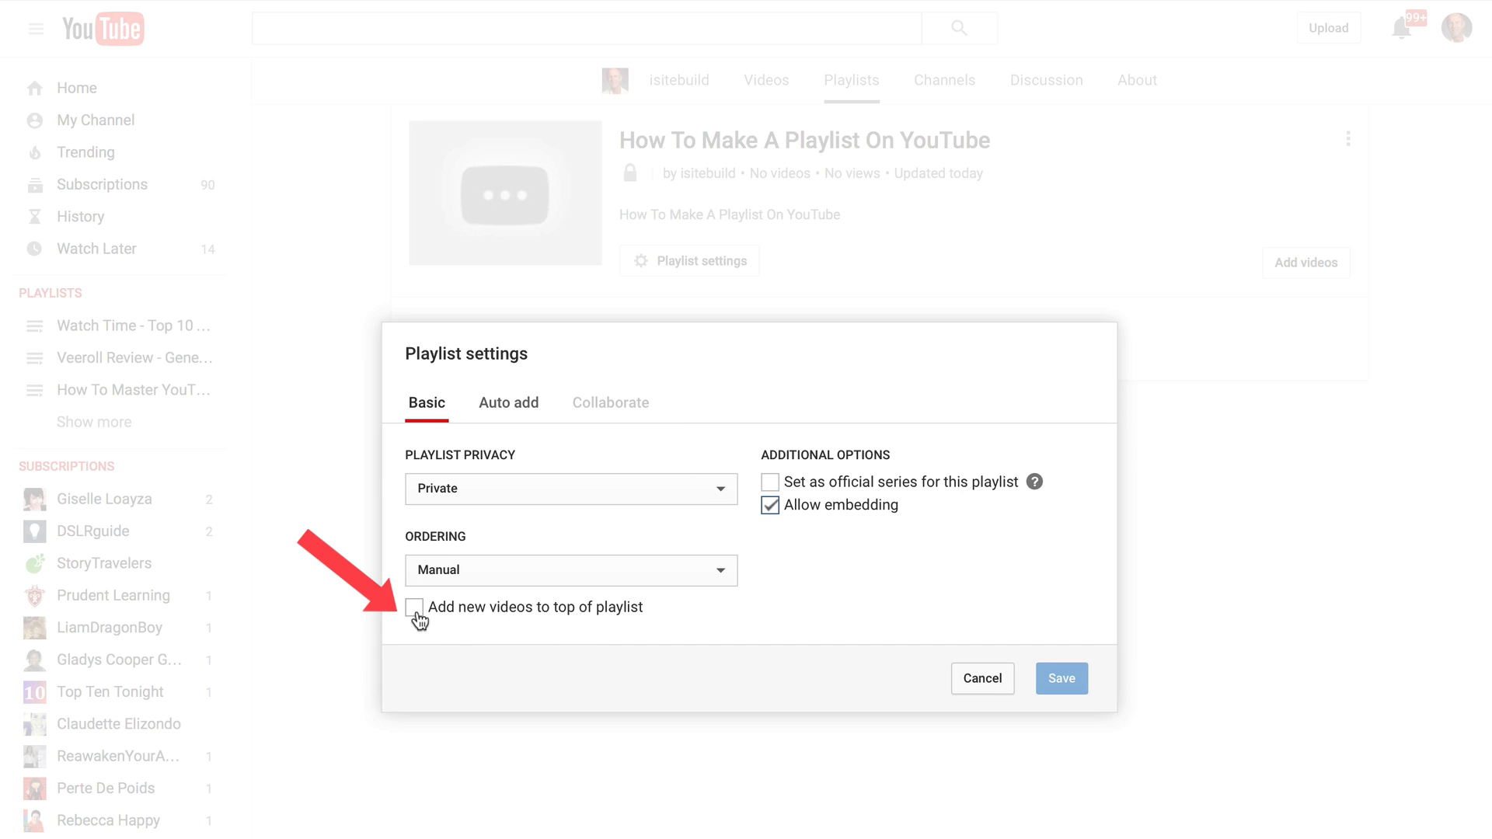
click(414, 607)
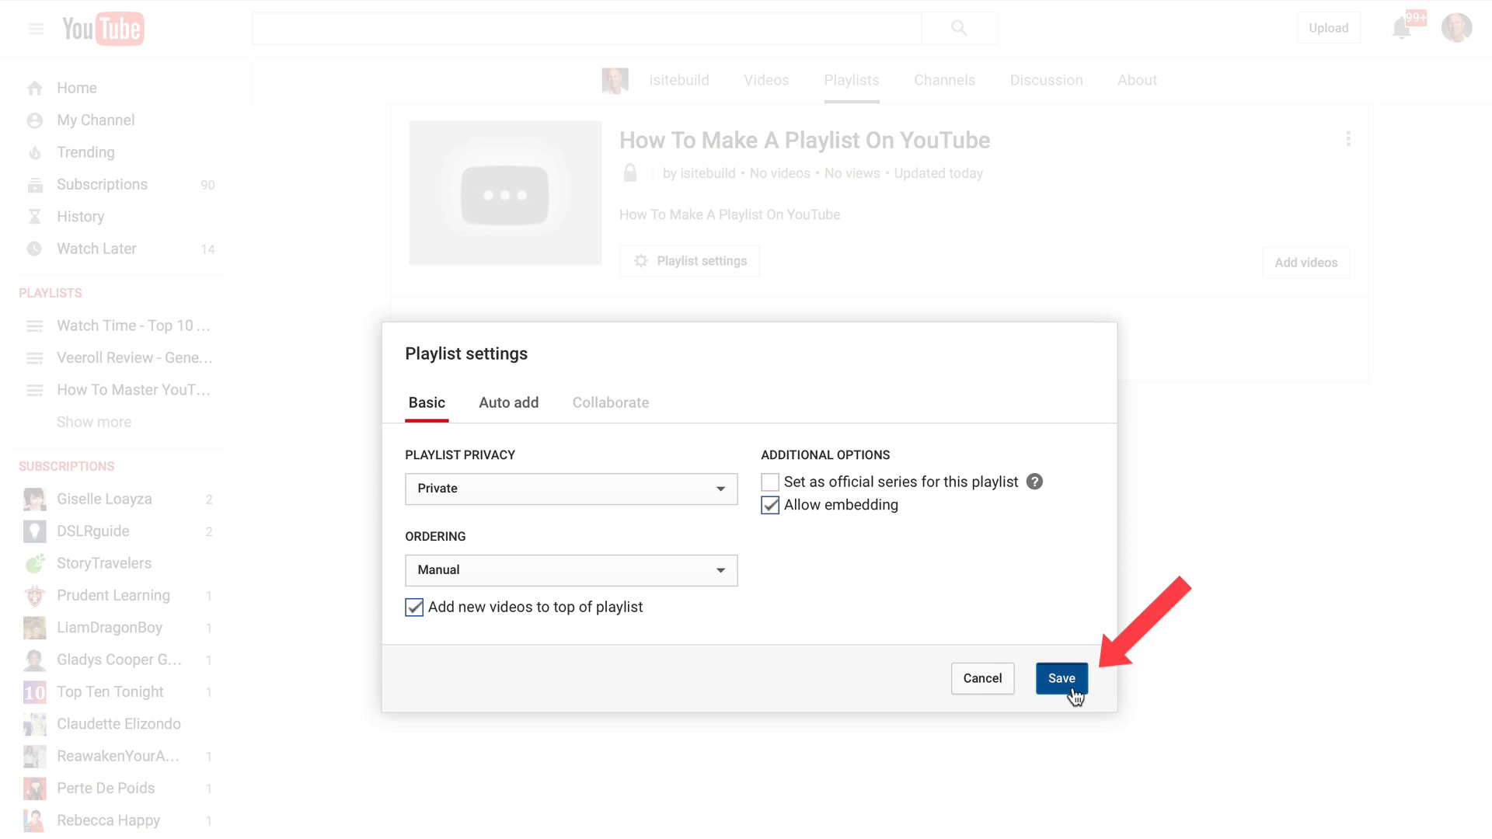
click(1060, 678)
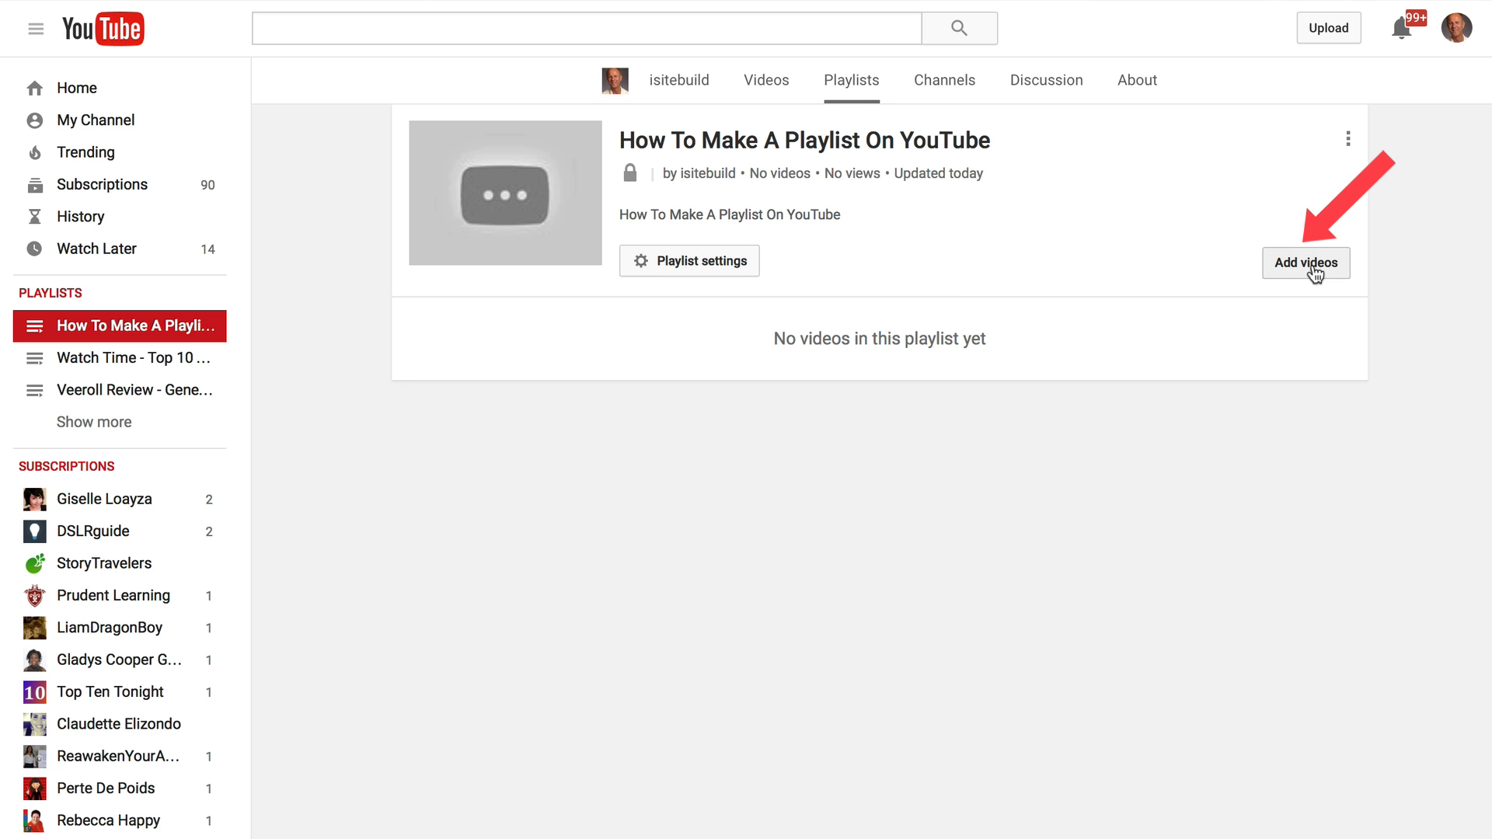
Search 'video playlists' in the Add video dialog, browse results, then switch to URL
click(1305, 262)
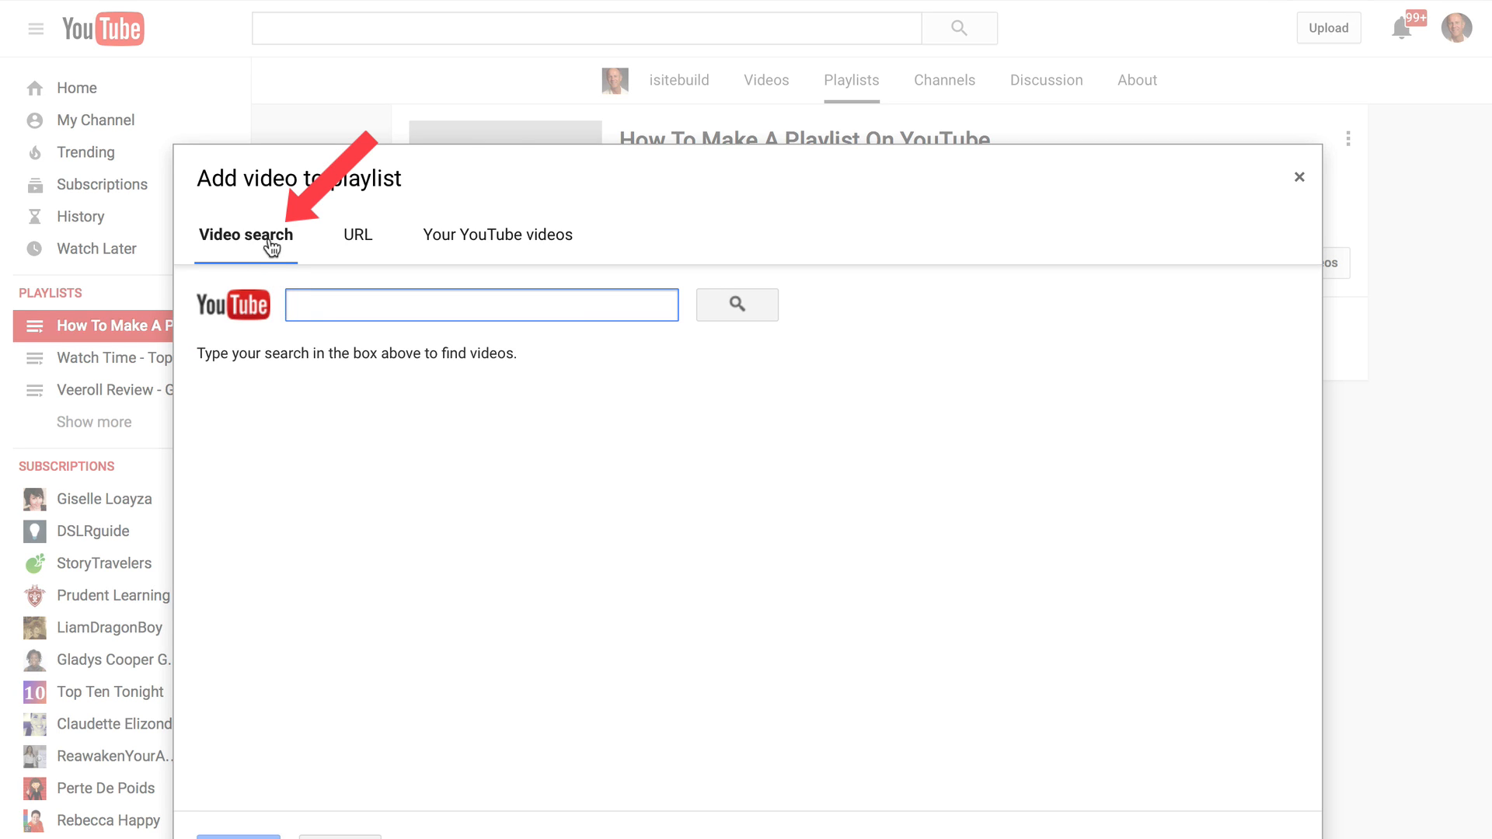
click(480, 305)
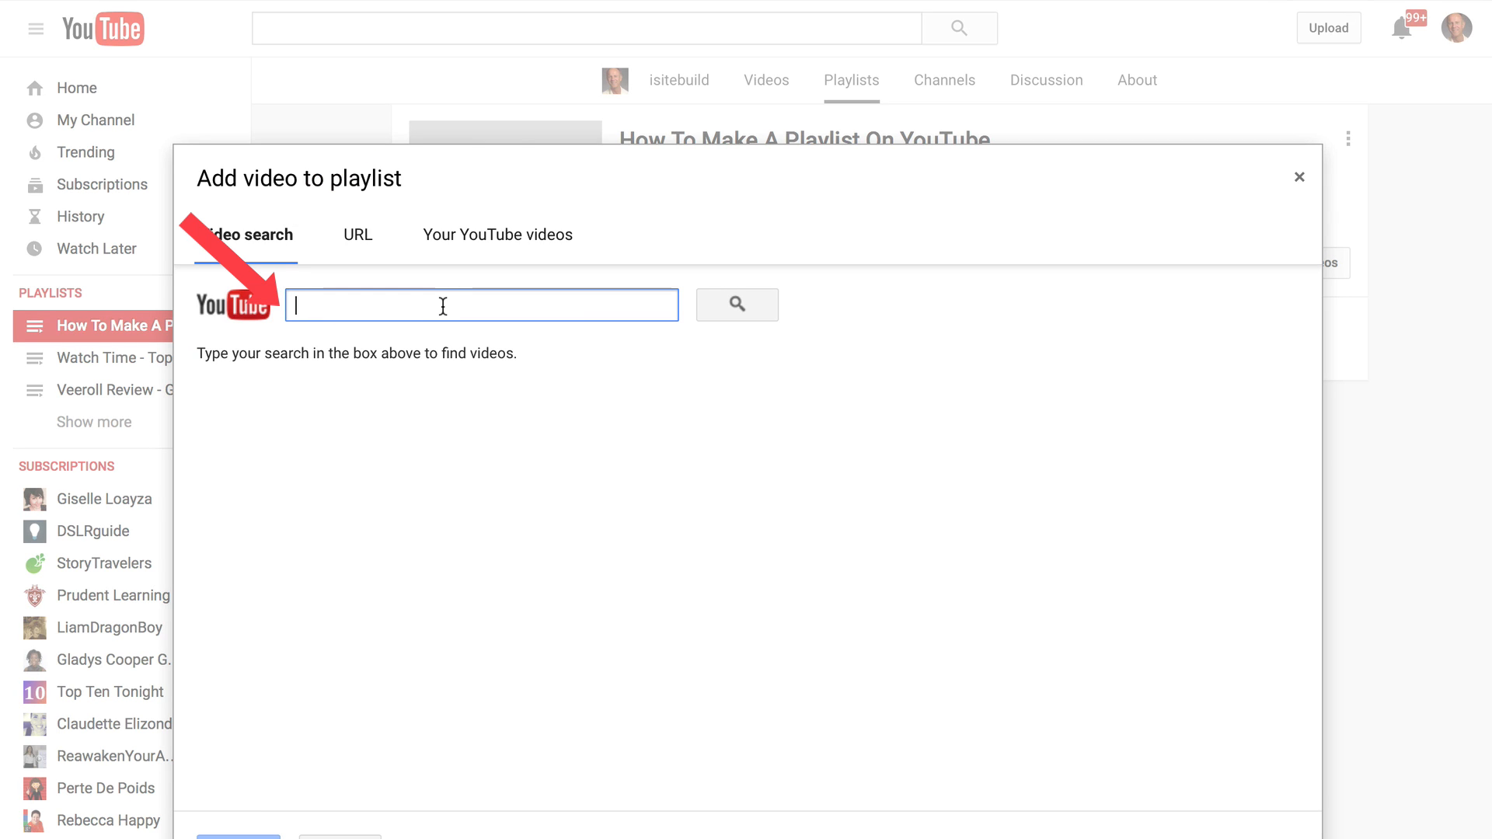
text(v)
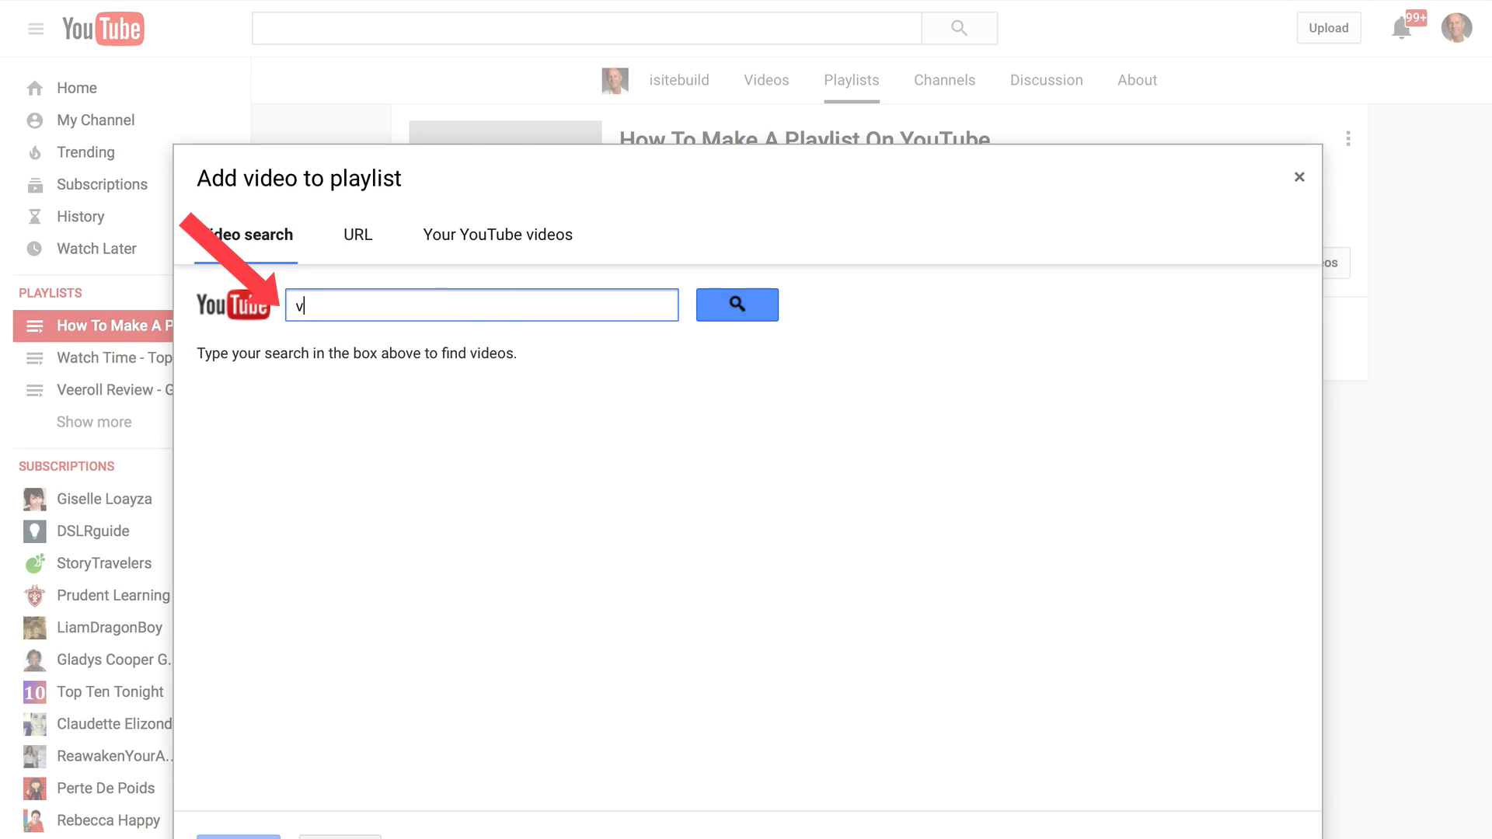
text(ideo playlists)
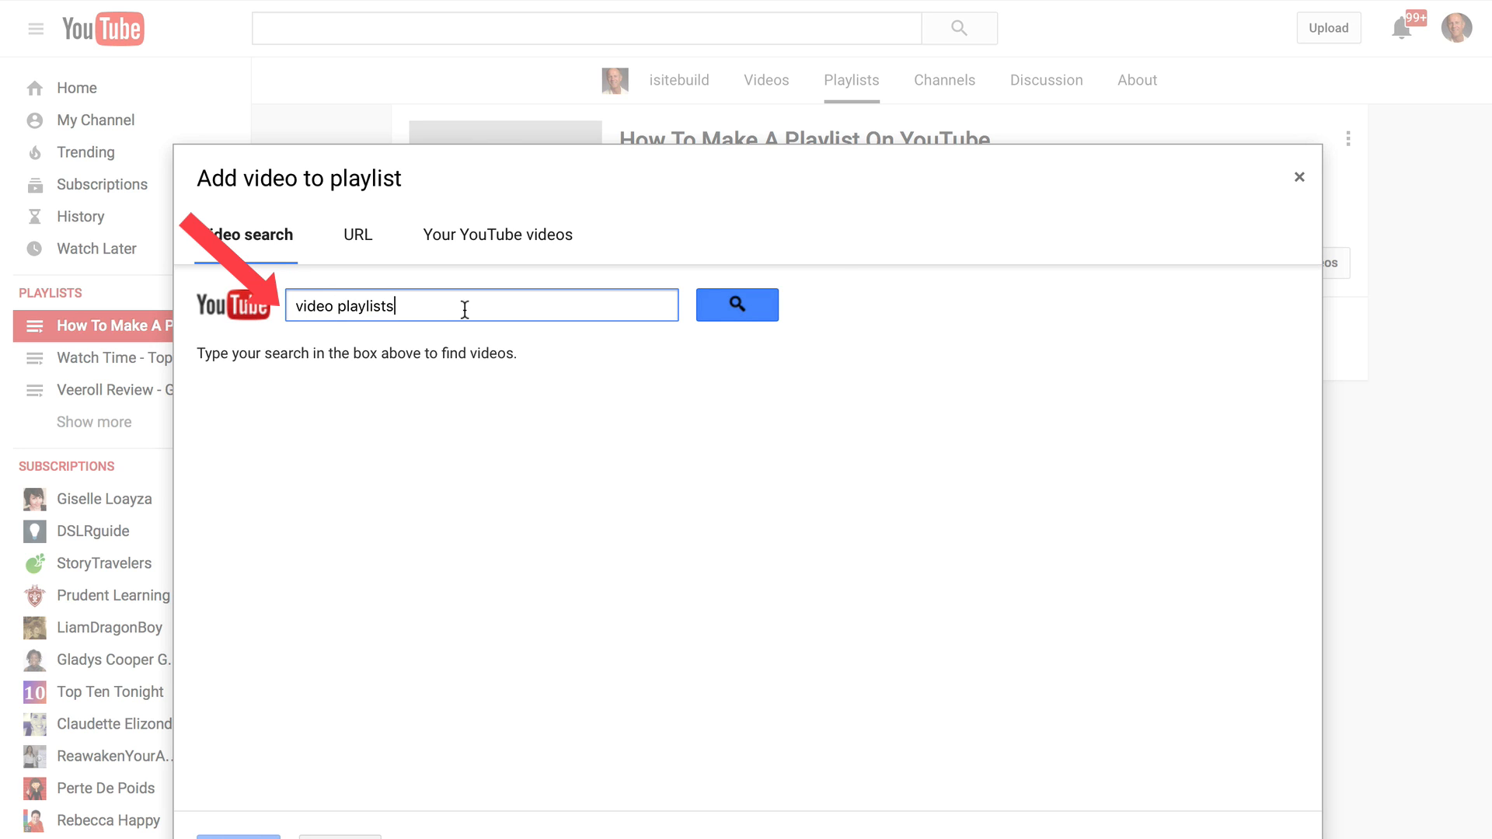
click(736, 305)
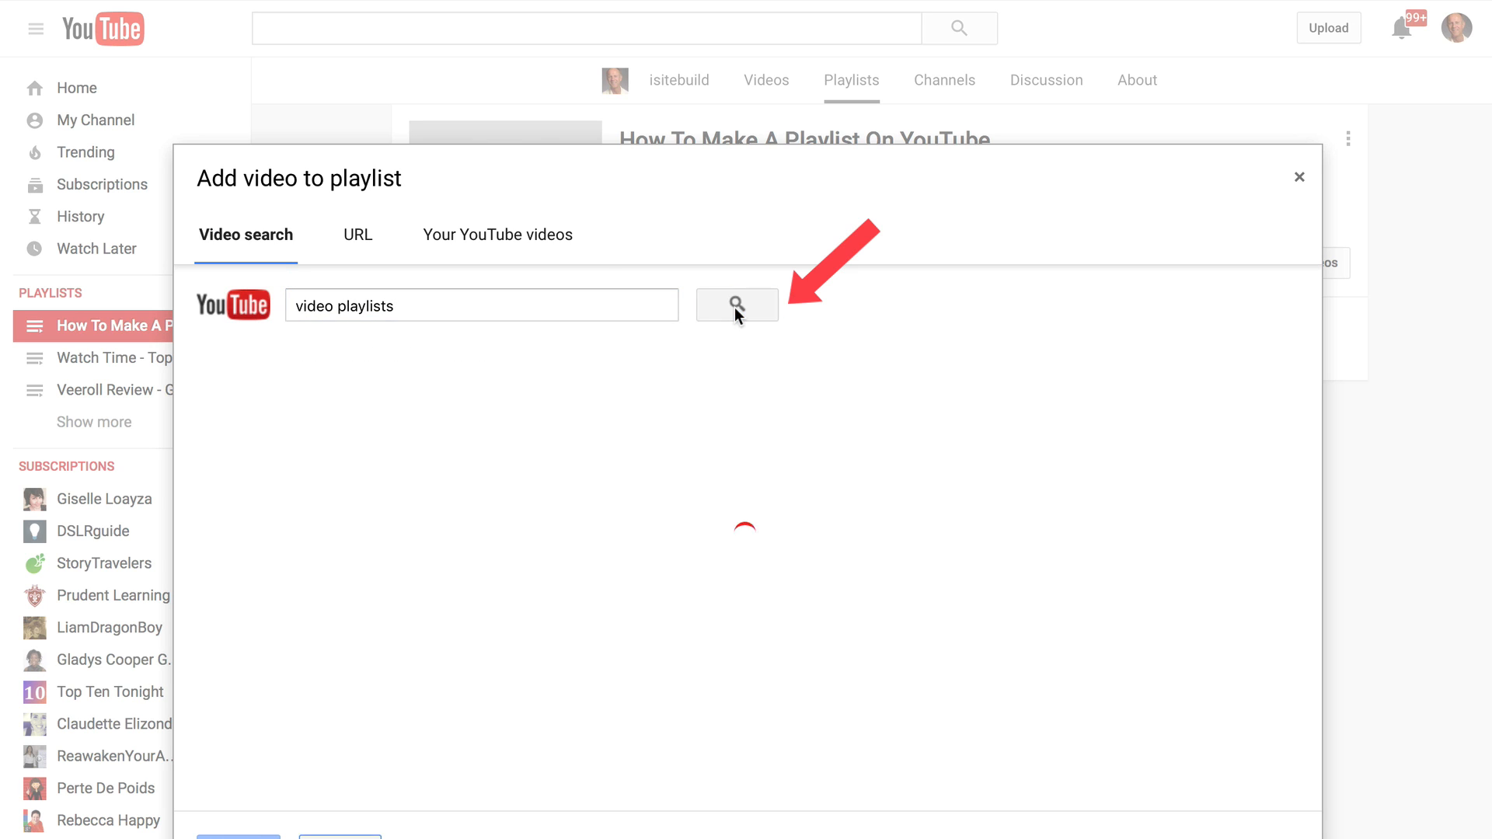
click(736, 304)
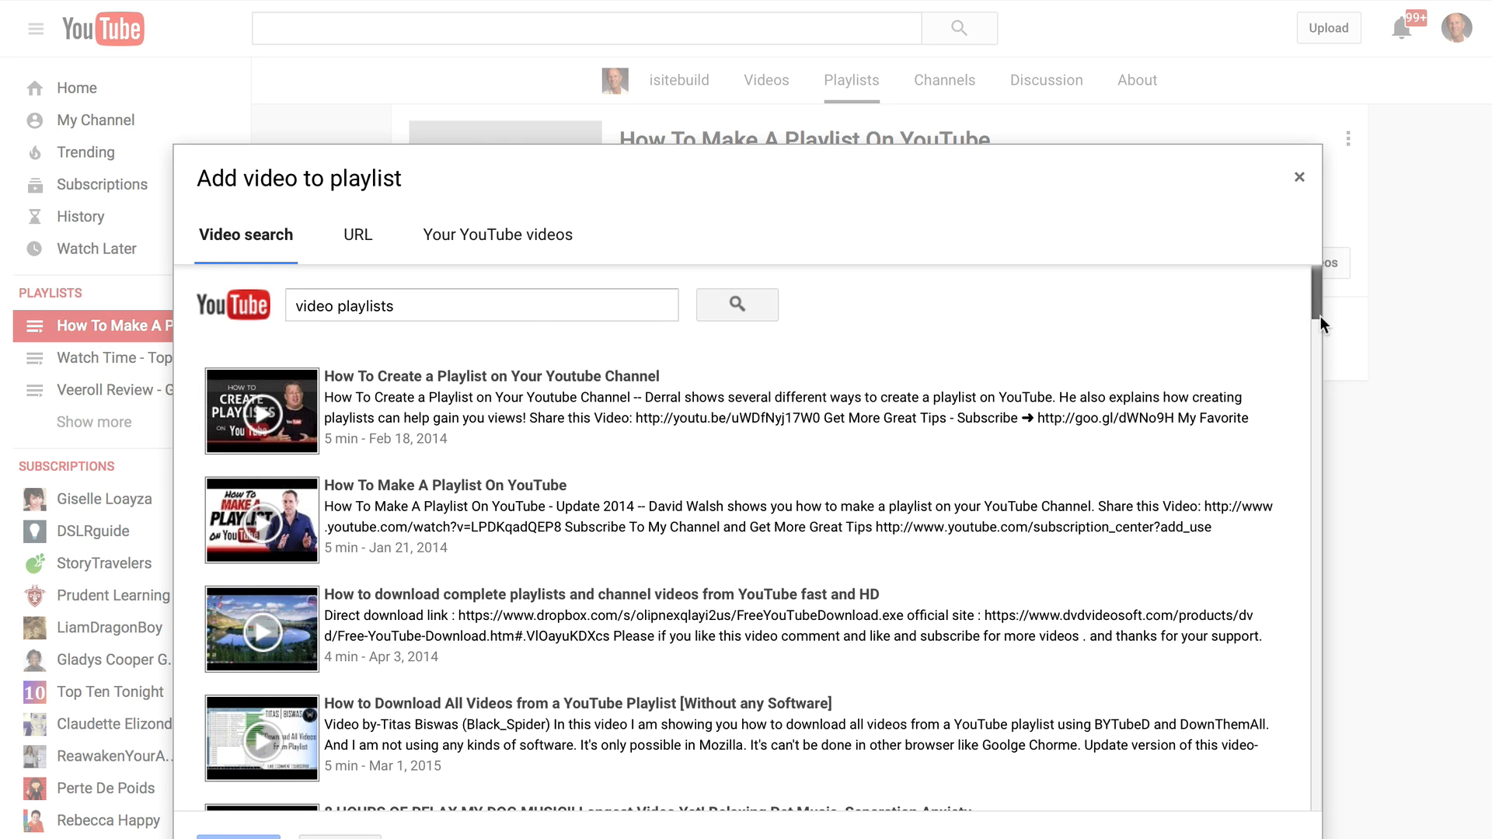
scroll(down, 3)
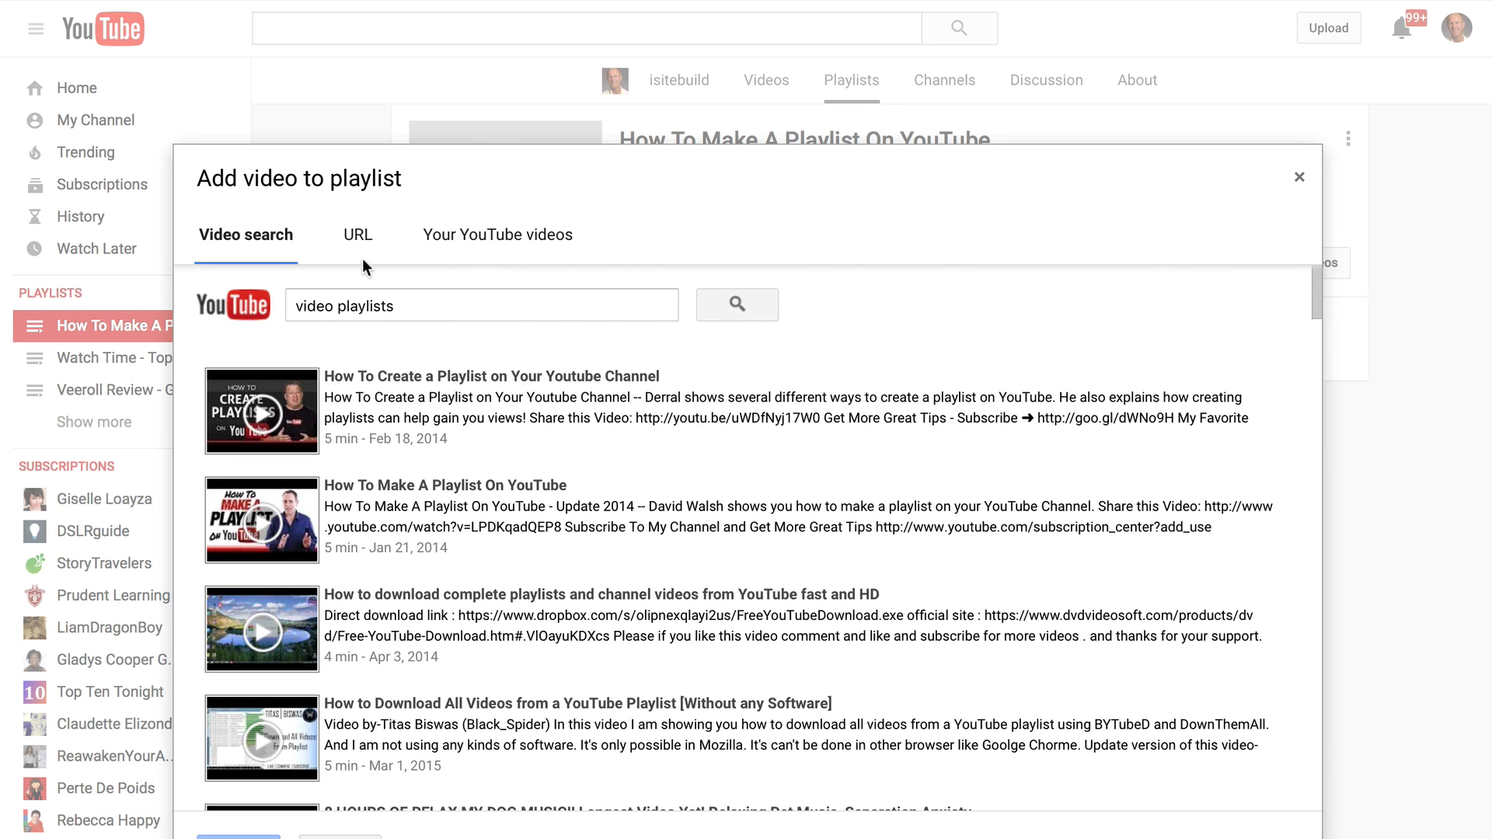
click(357, 235)
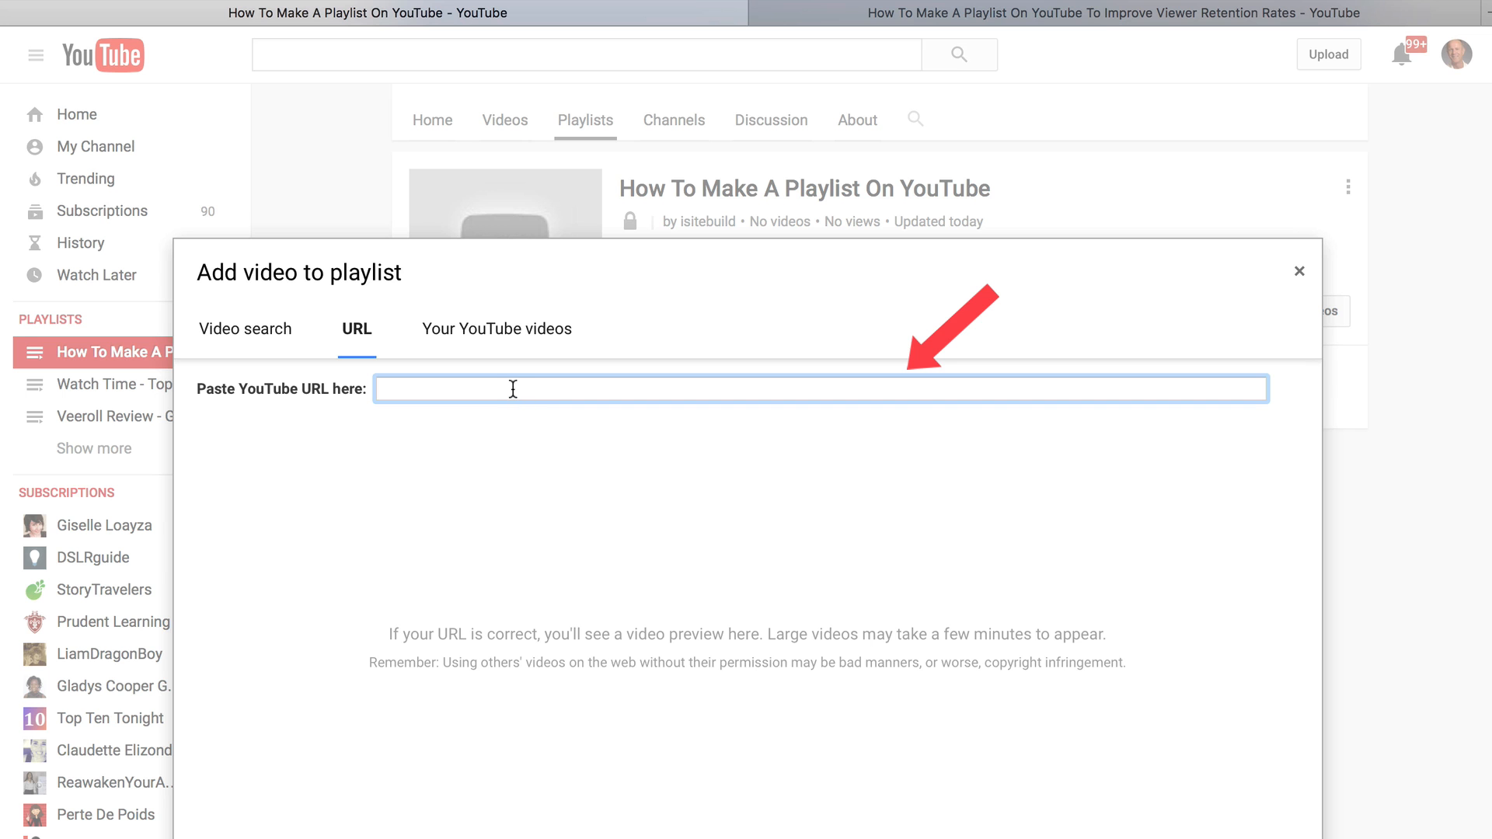
text(https://www.youtube.com/watch?v=LXsFQ4VzJFw)
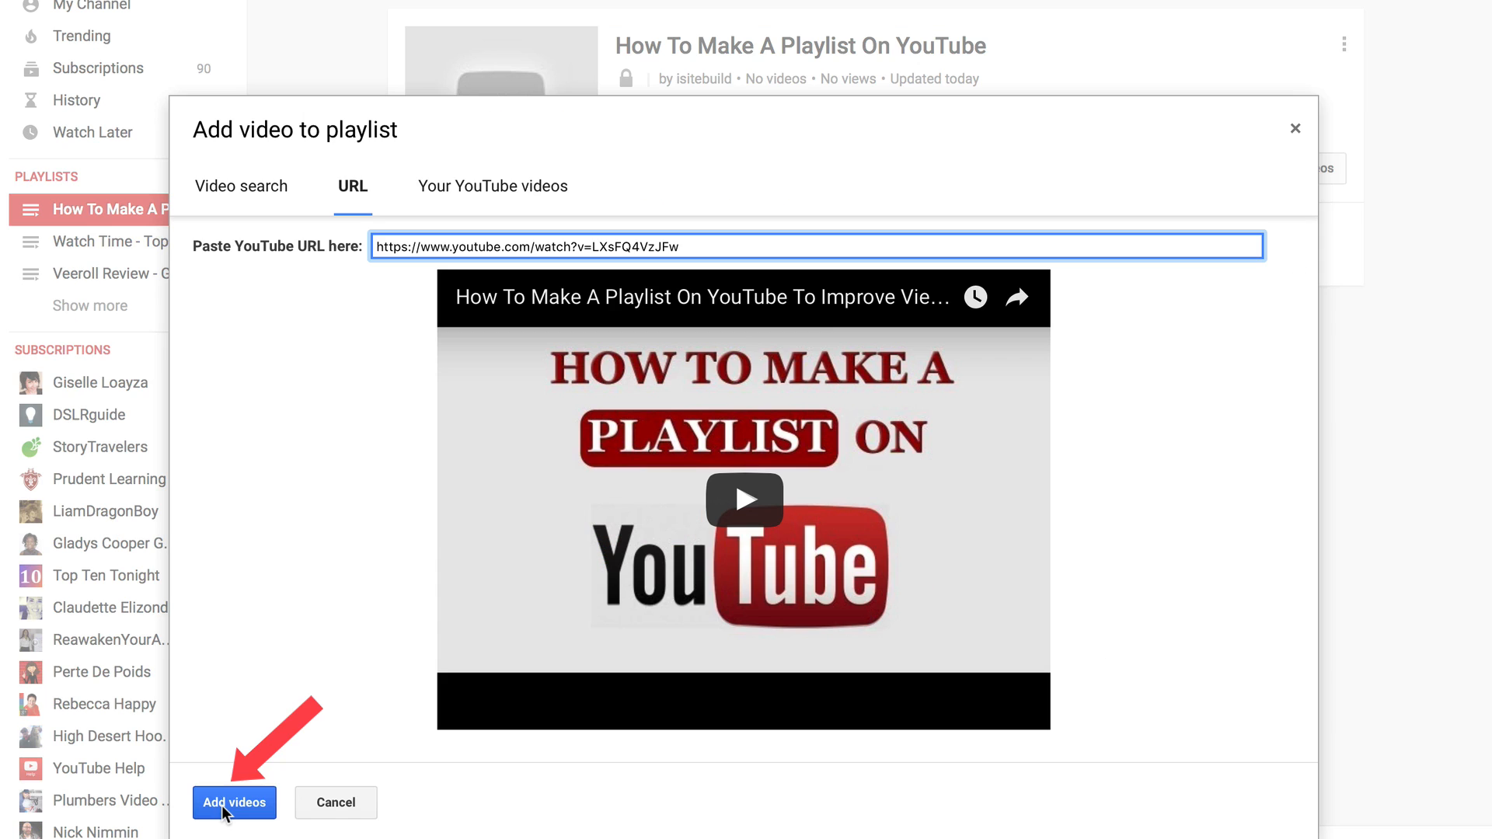
click(234, 802)
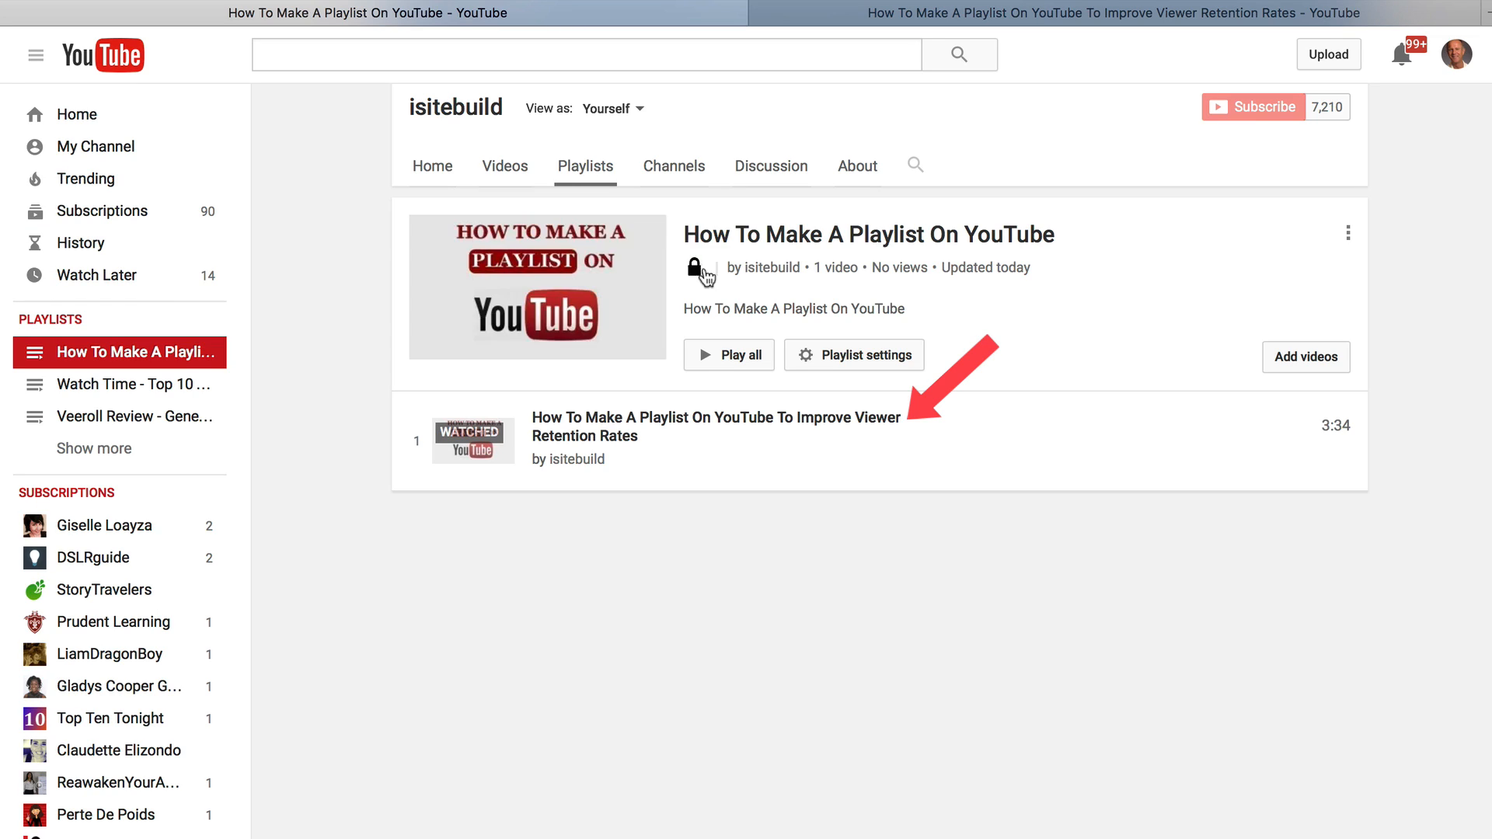
click(1305, 357)
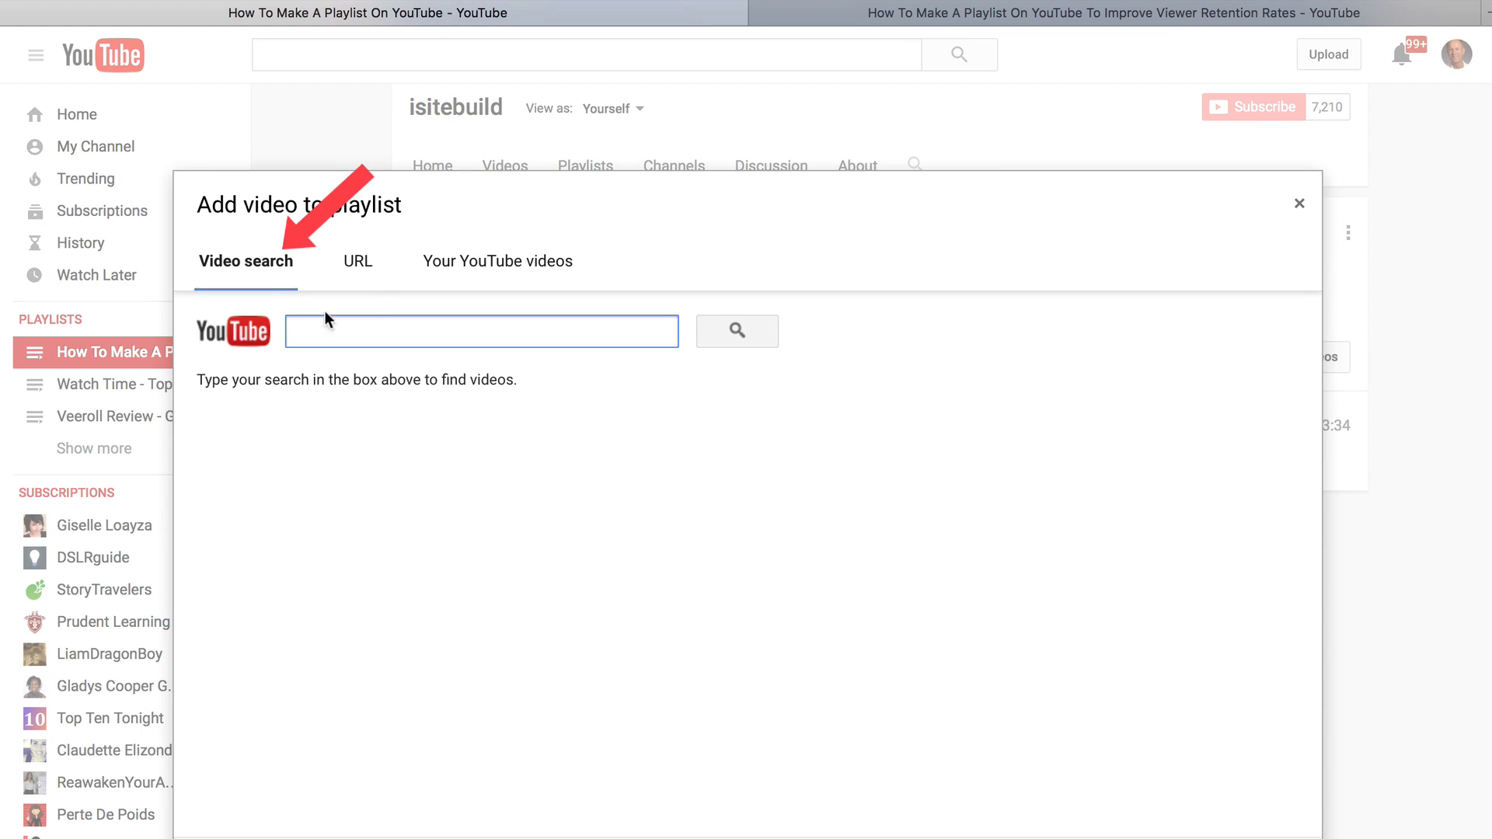
Add the channel's own '5 Ways To Hook Viewers' and End Screen videos
click(357, 261)
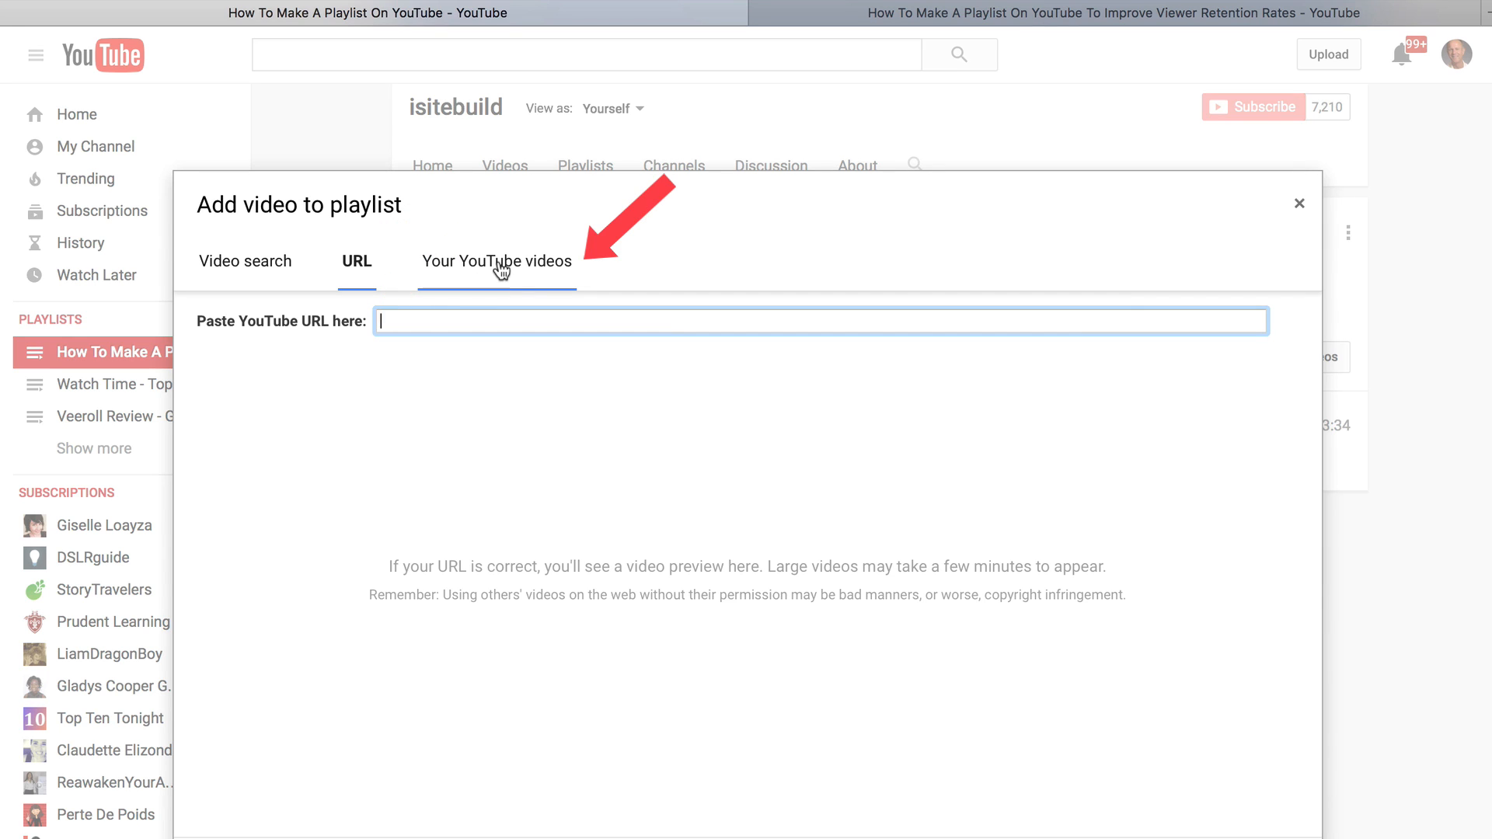
click(497, 262)
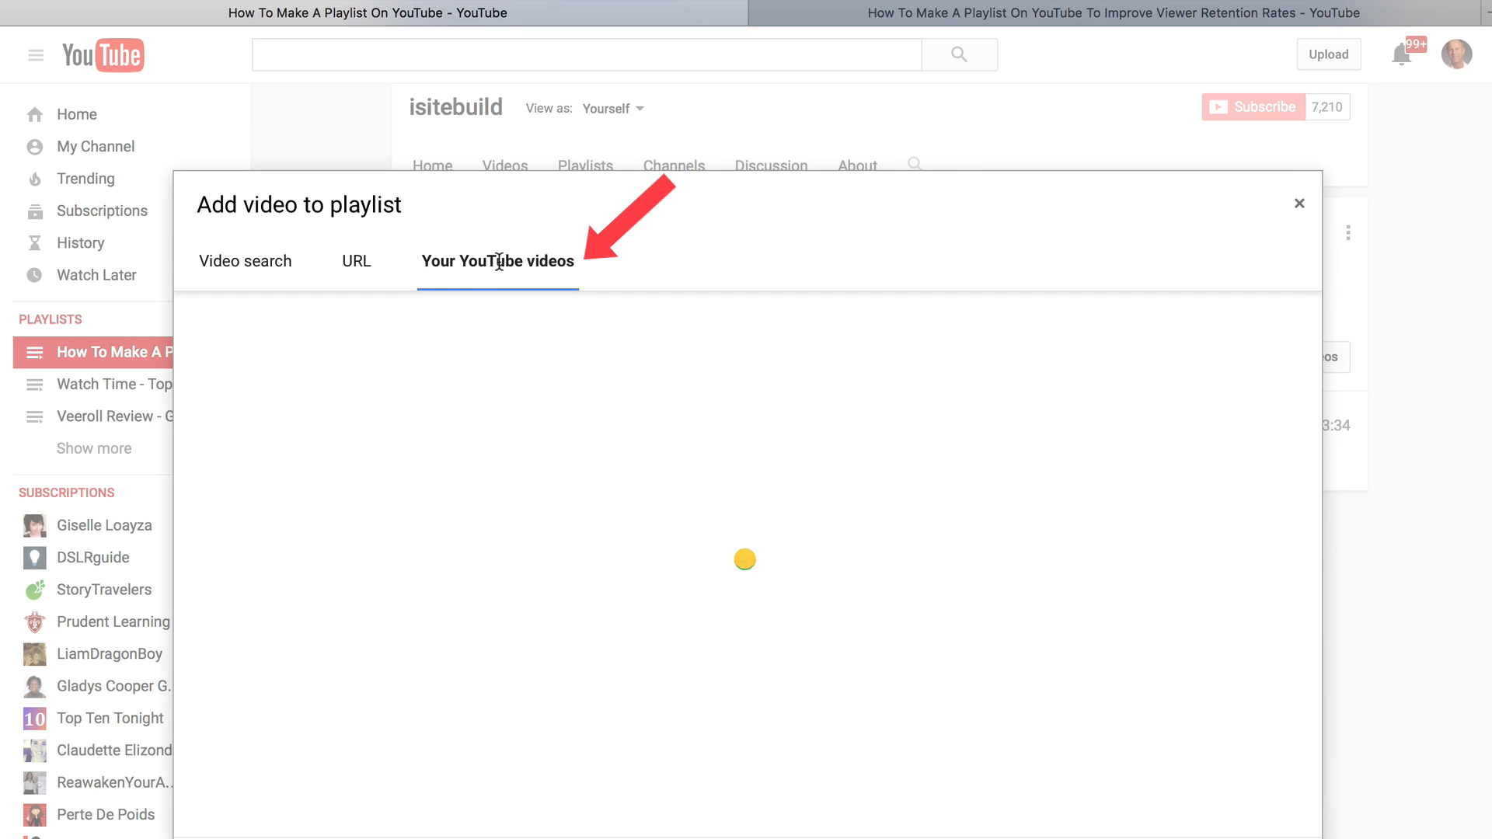
click(497, 262)
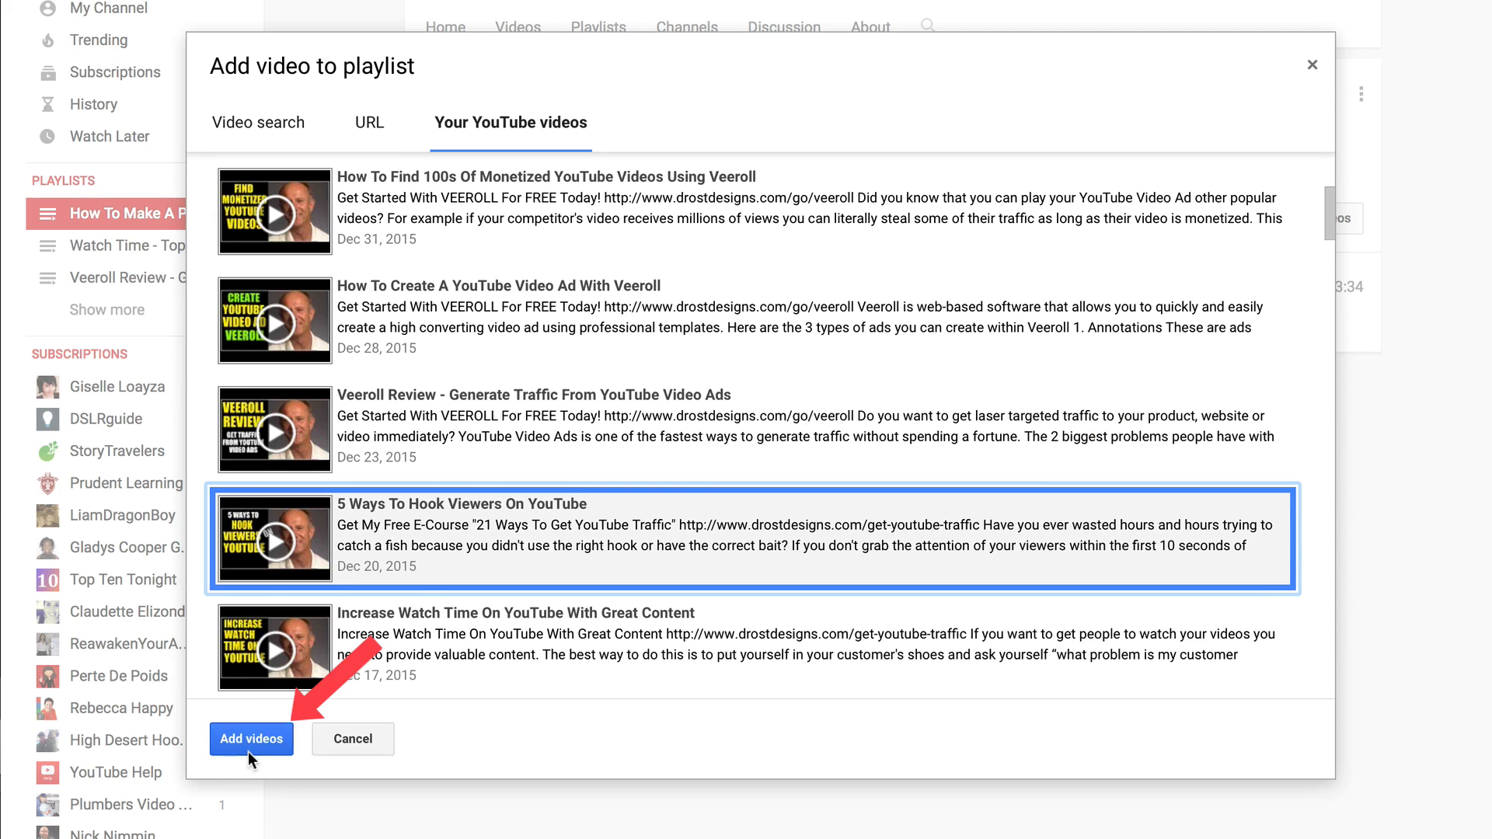
click(251, 739)
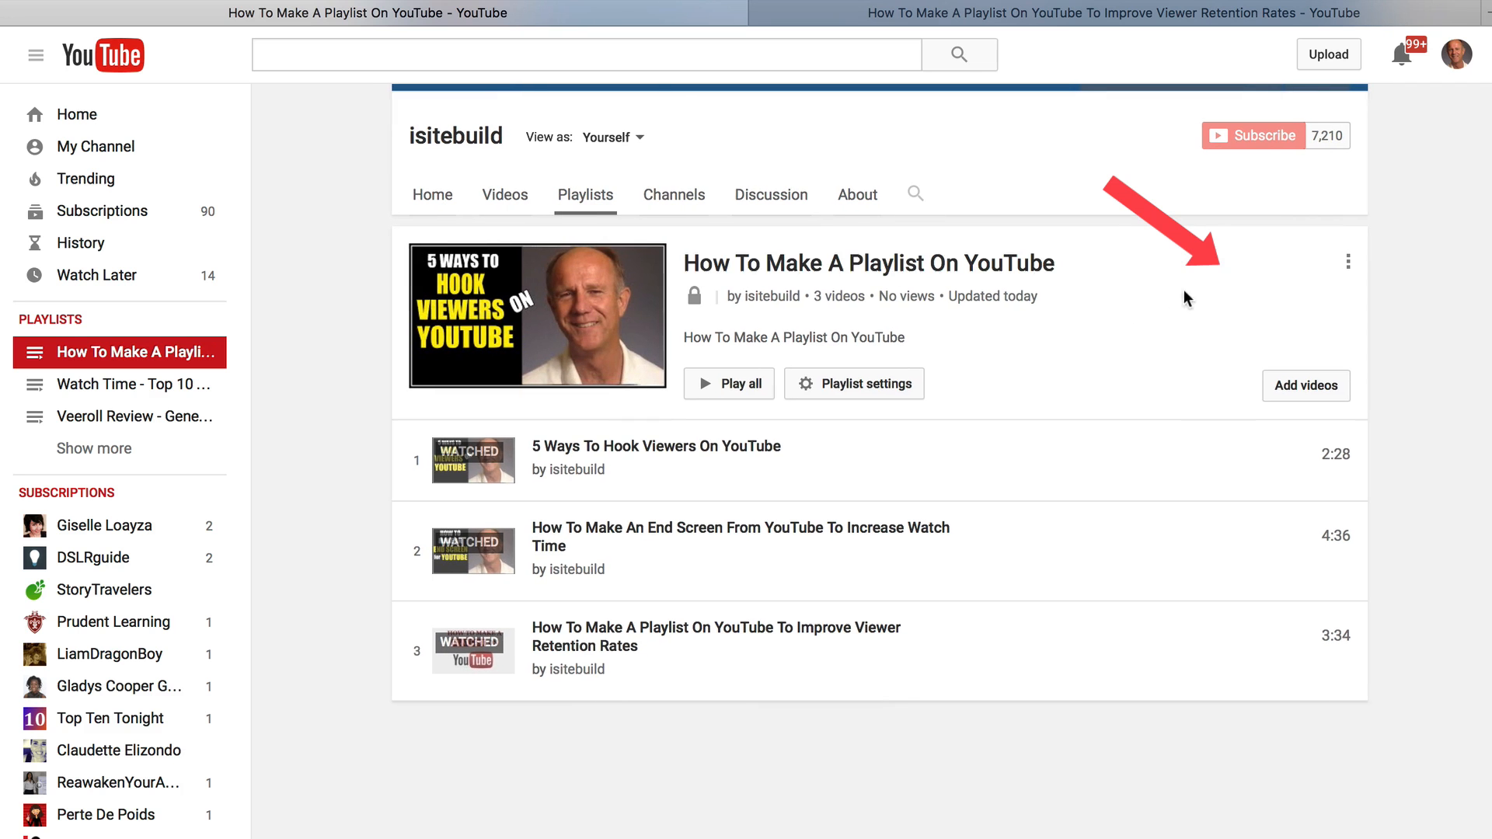
mouse_move(1385, 276)
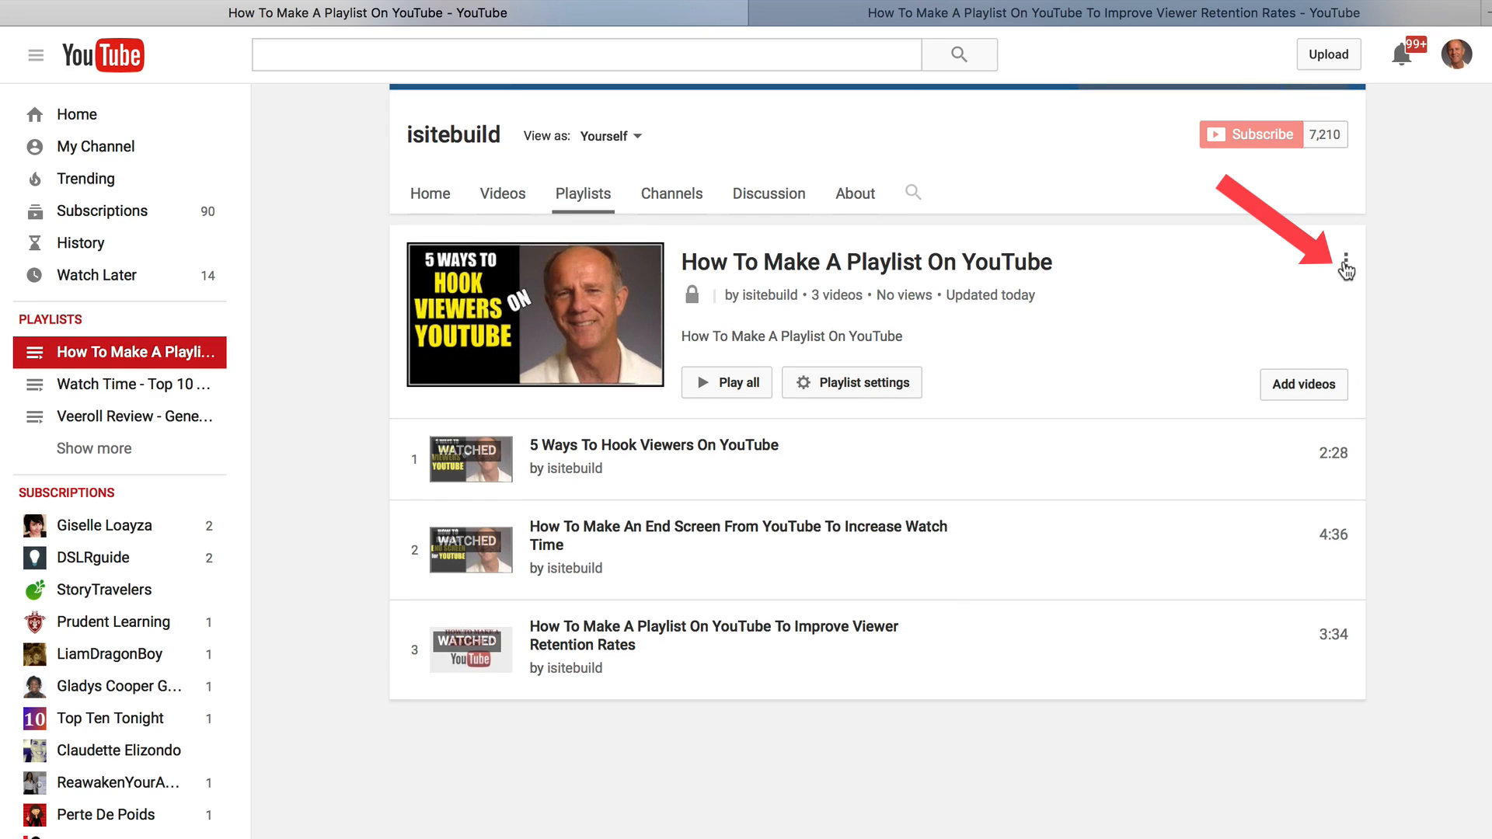
Open the playlist's three-dot options menu
click(1346, 267)
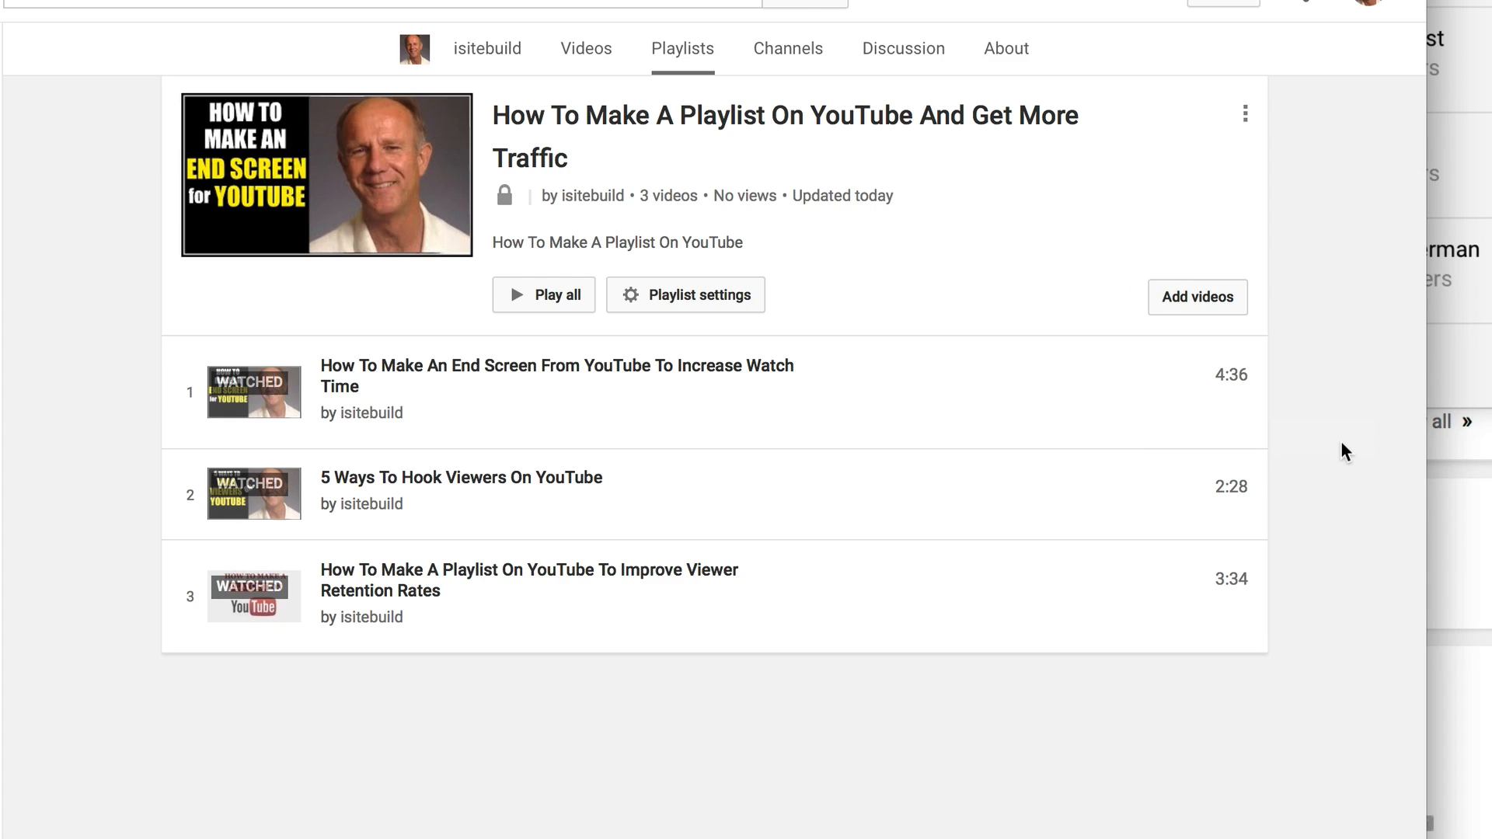
mouse_move(1301, 517)
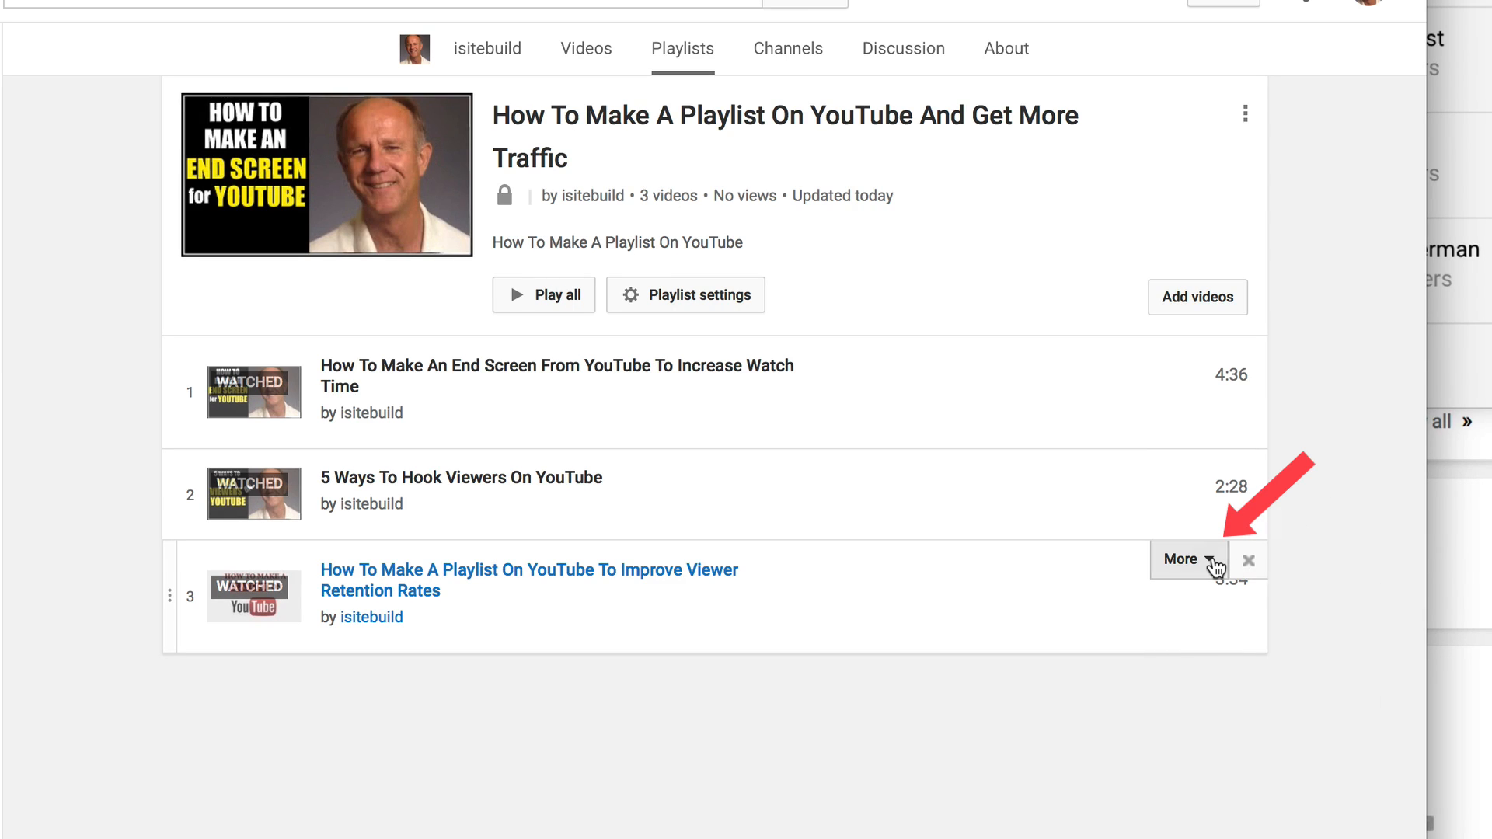
Move the Improve Viewer Retention Rates video to top and set it as playlist thumbnail
click(1186, 559)
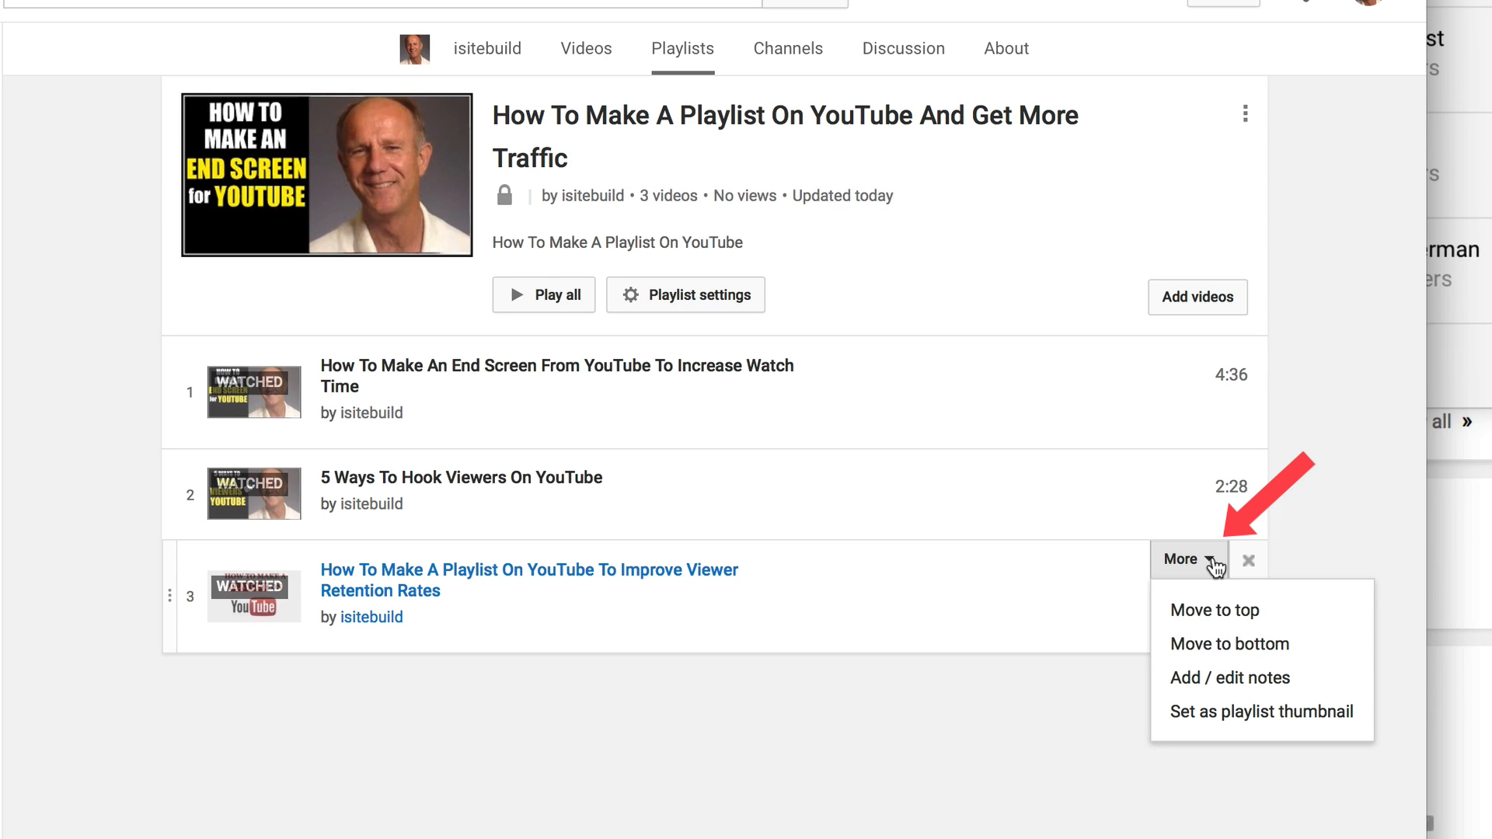
click(1213, 610)
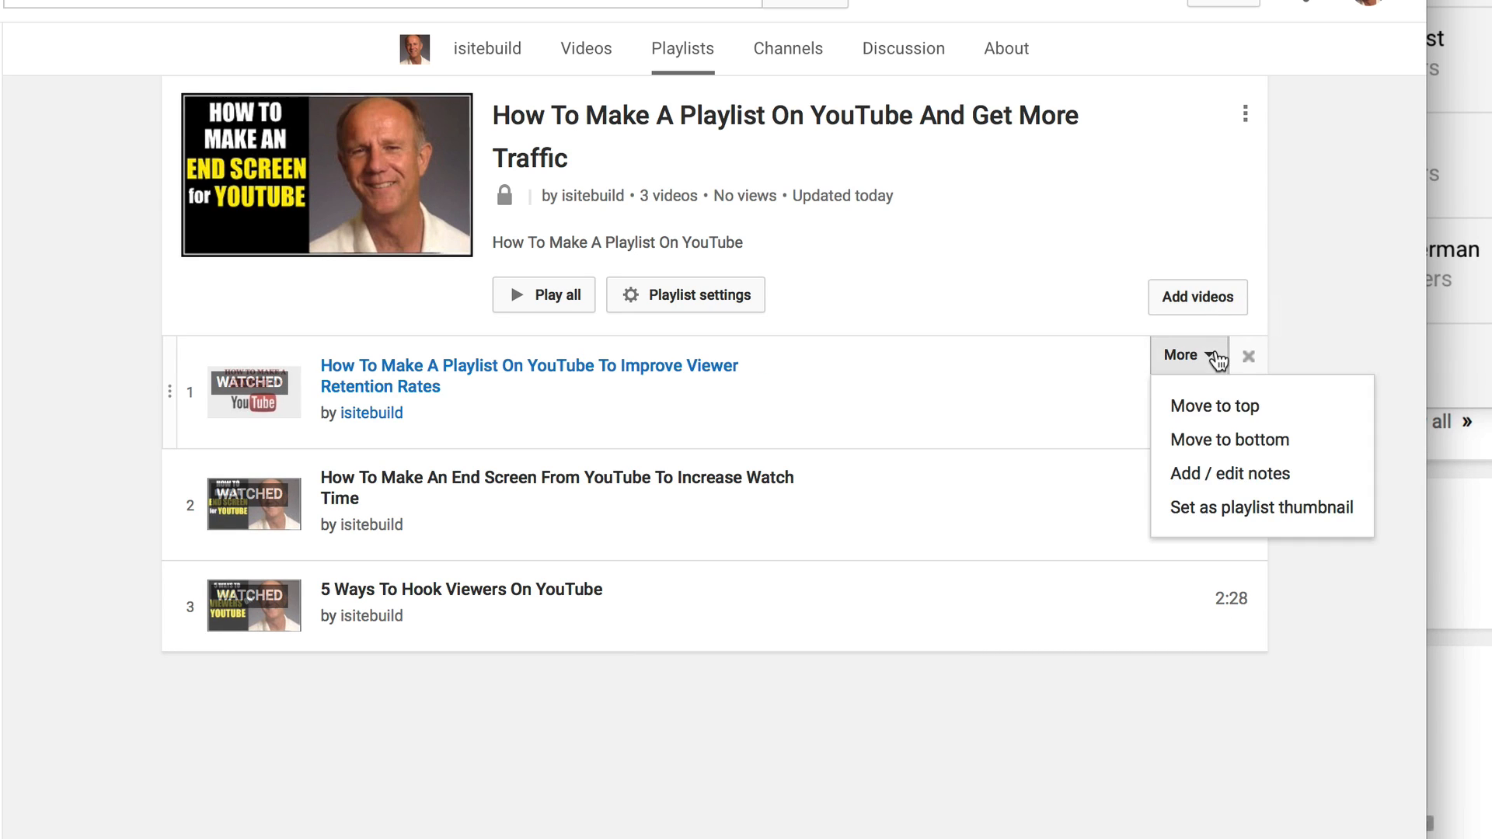
click(1229, 473)
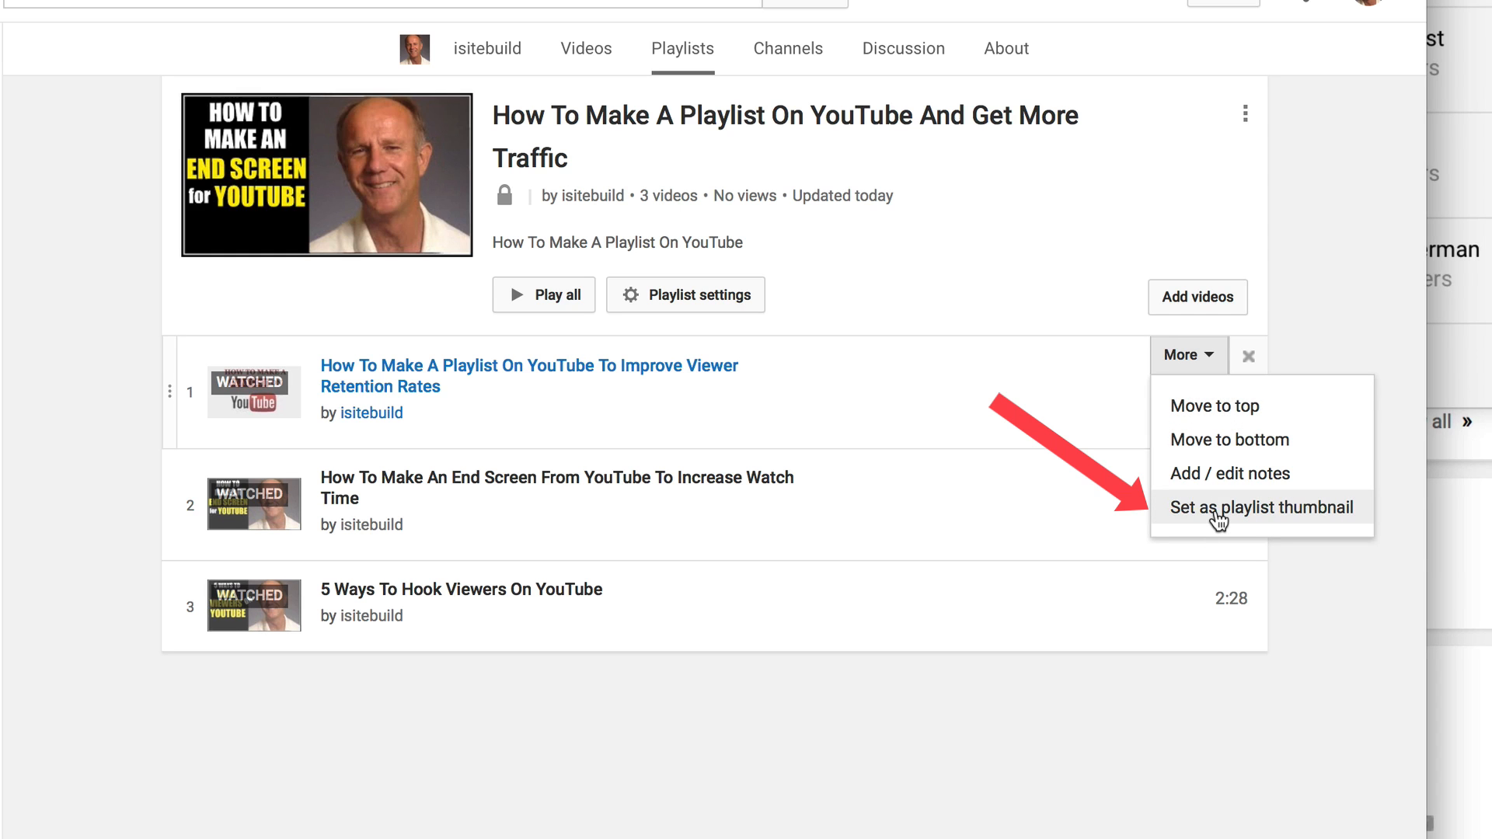
click(1263, 507)
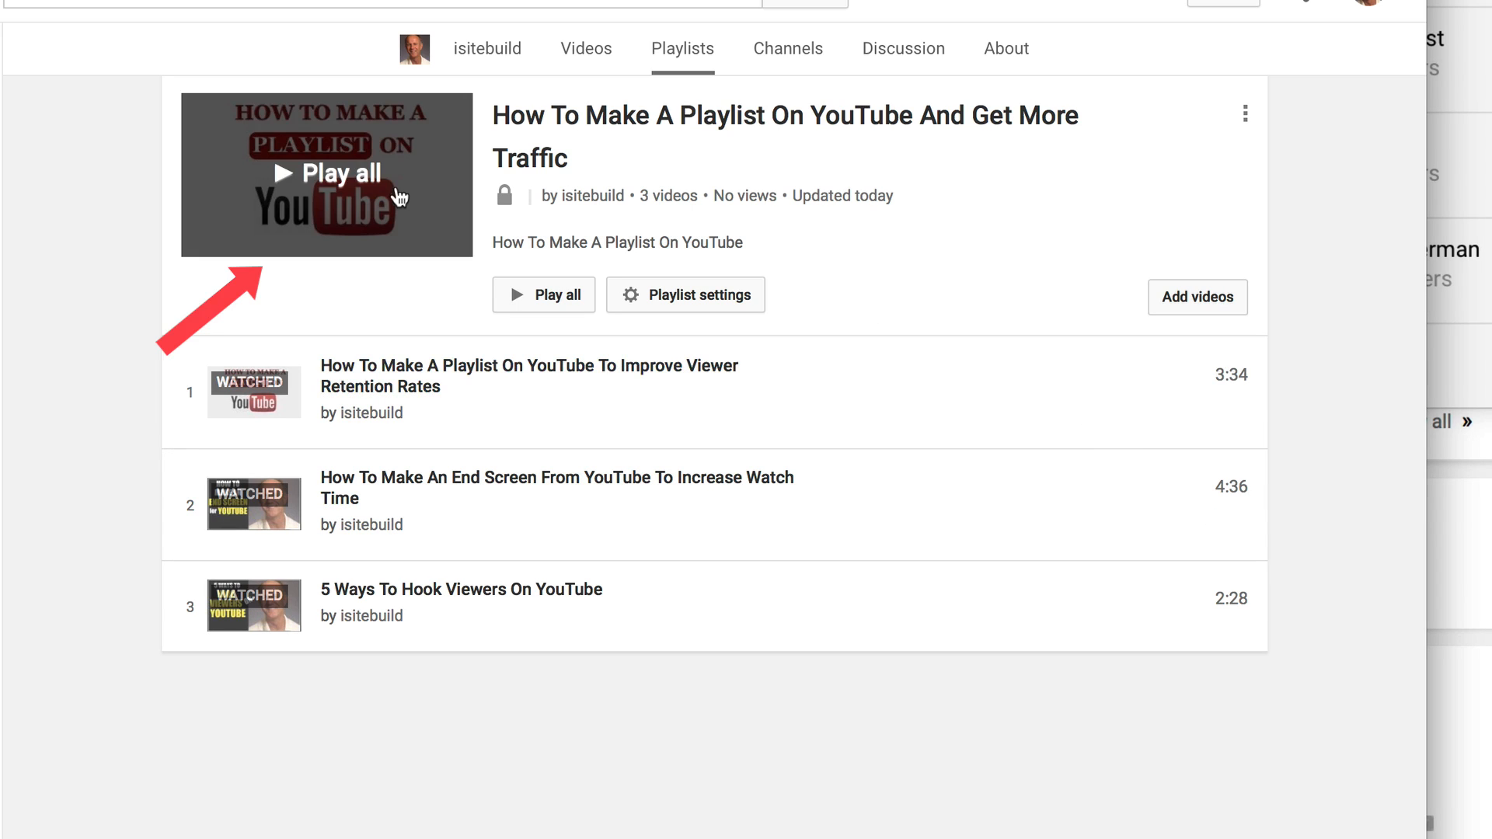
mouse_move(1202, 732)
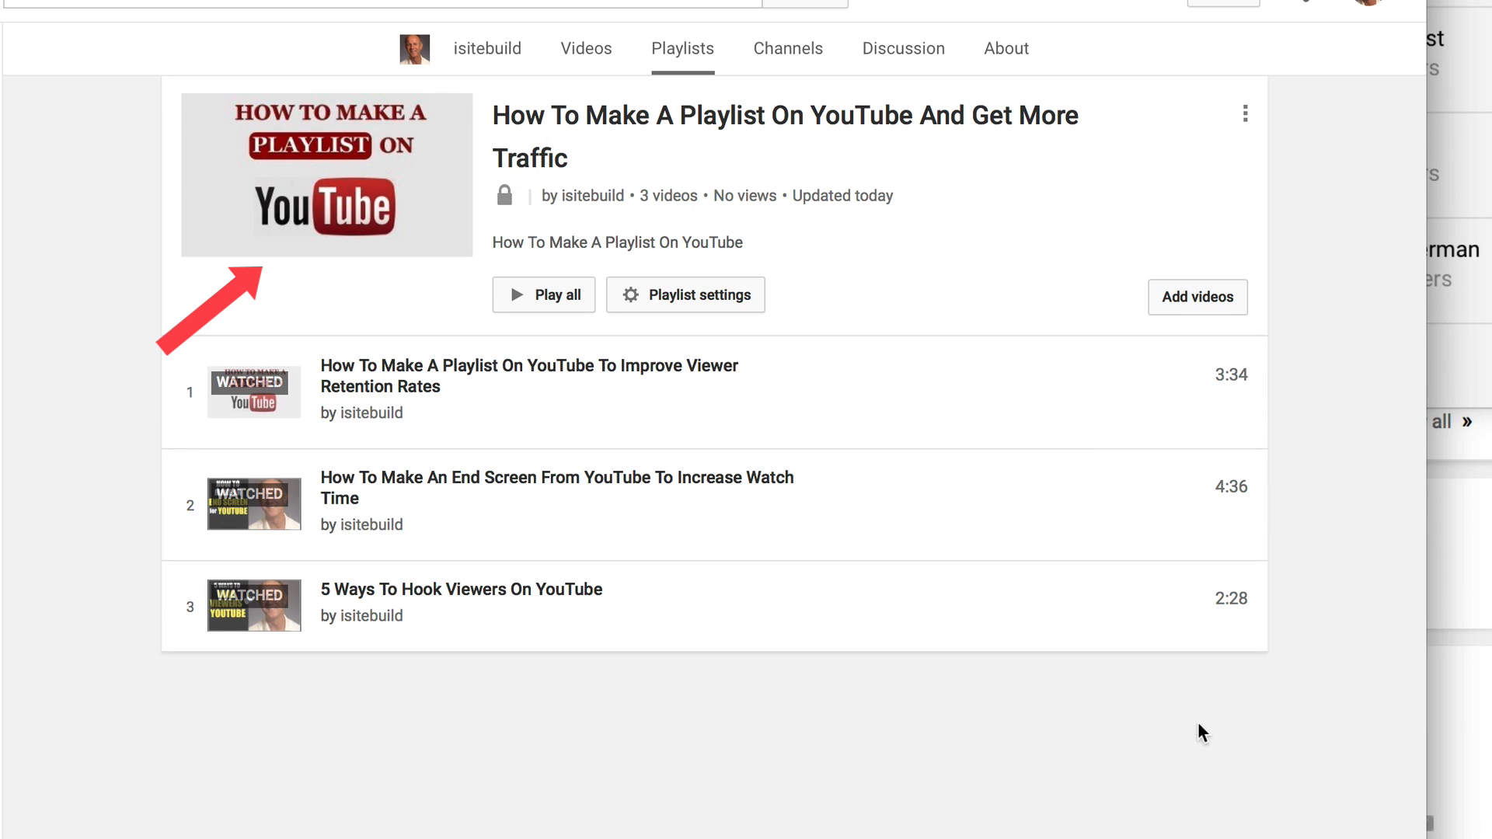
mouse_move(1194, 723)
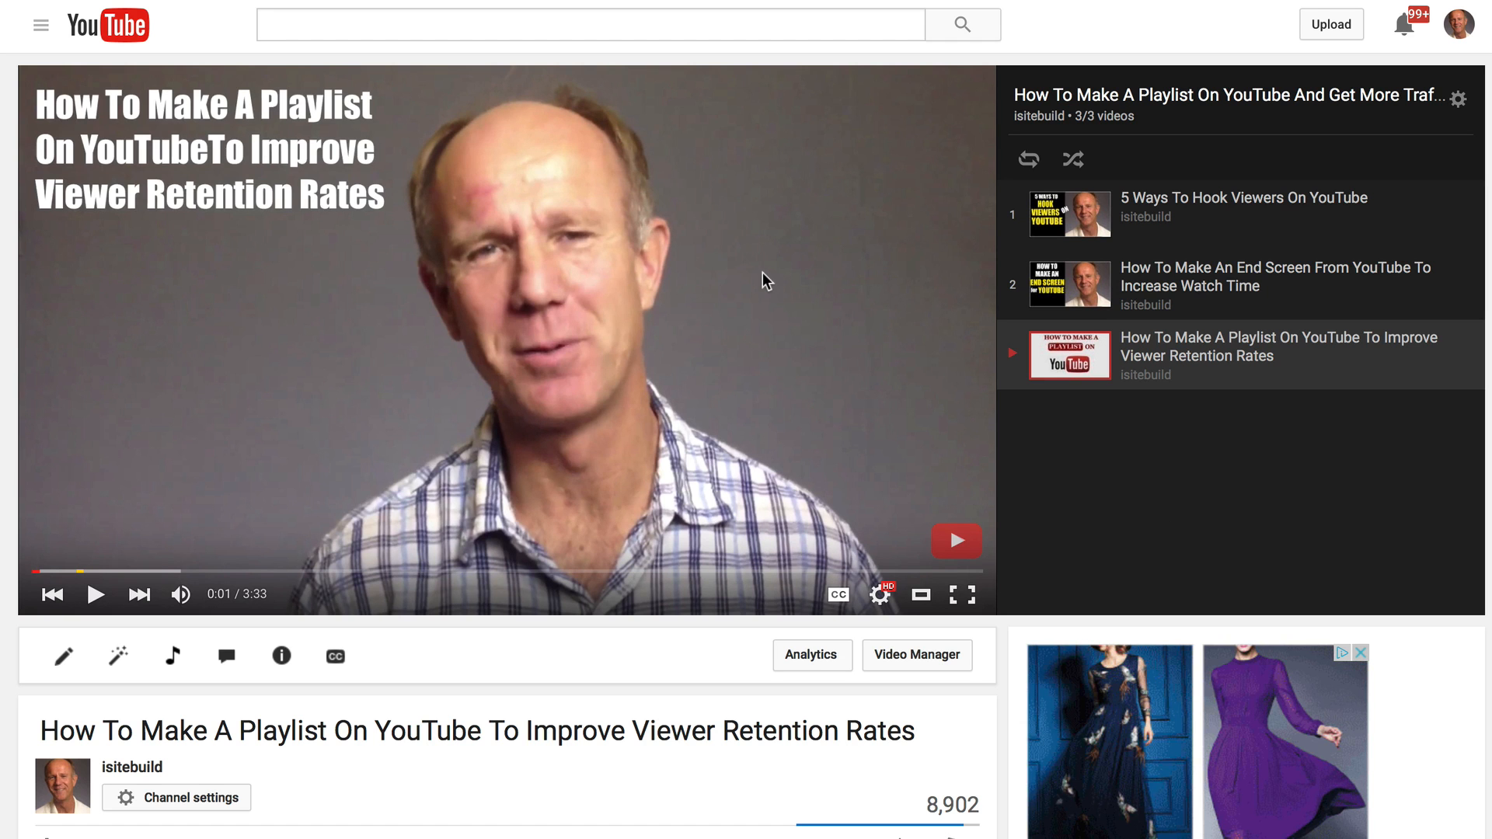
mouse_move(733, 297)
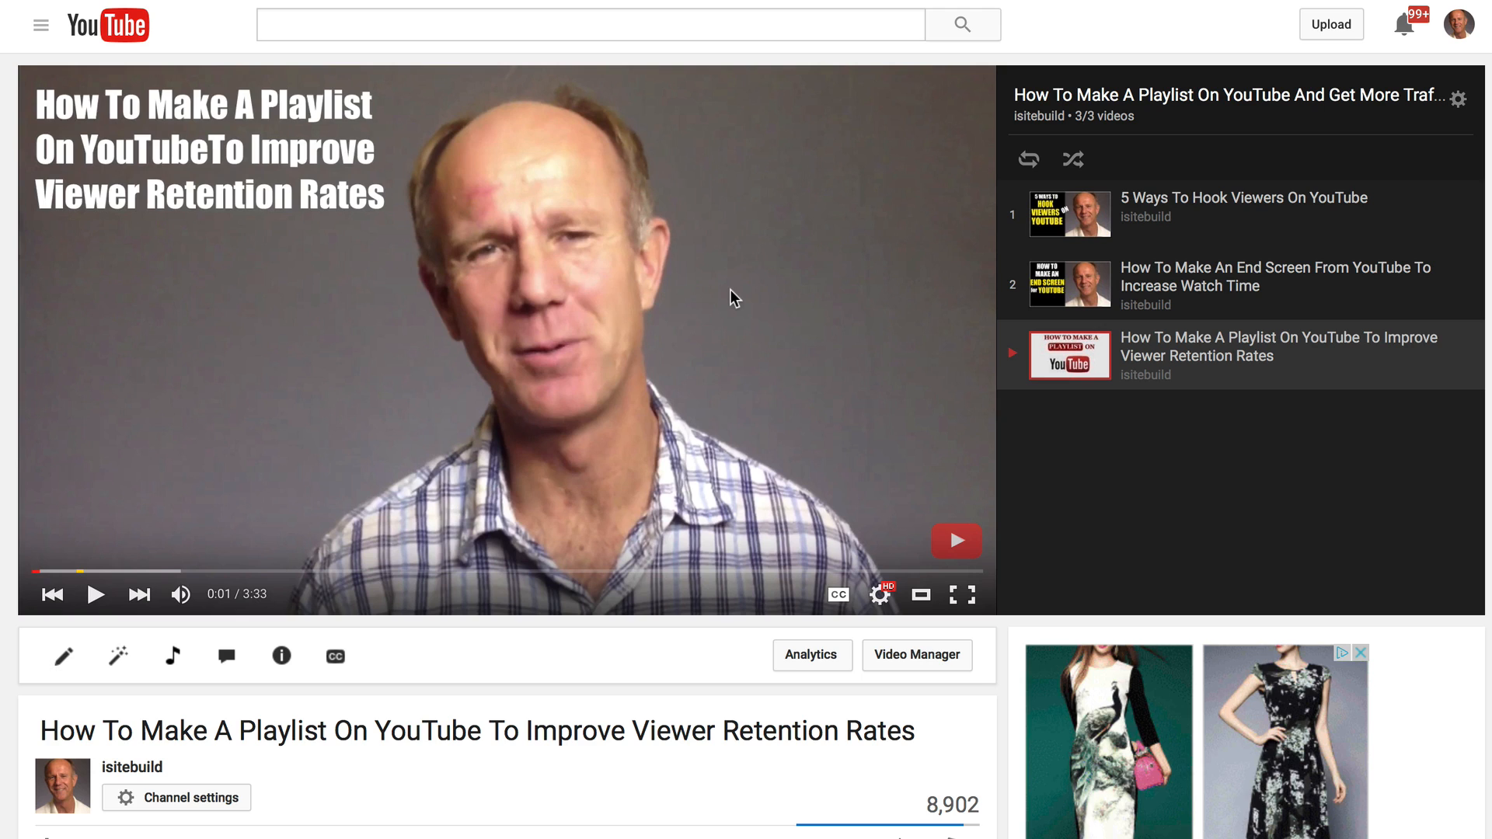